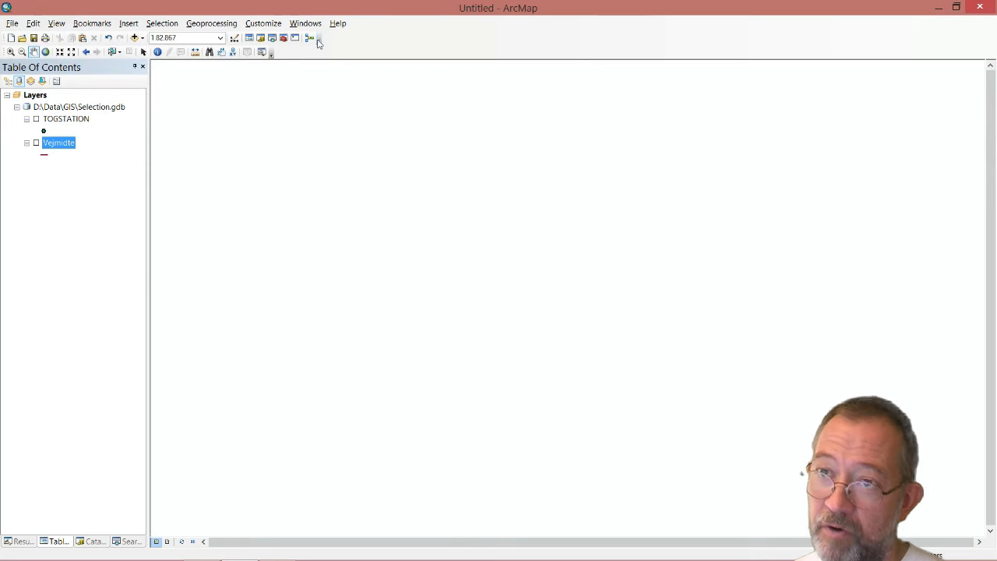
{"action": "mouse_move", "coordinate": [309, 37]}
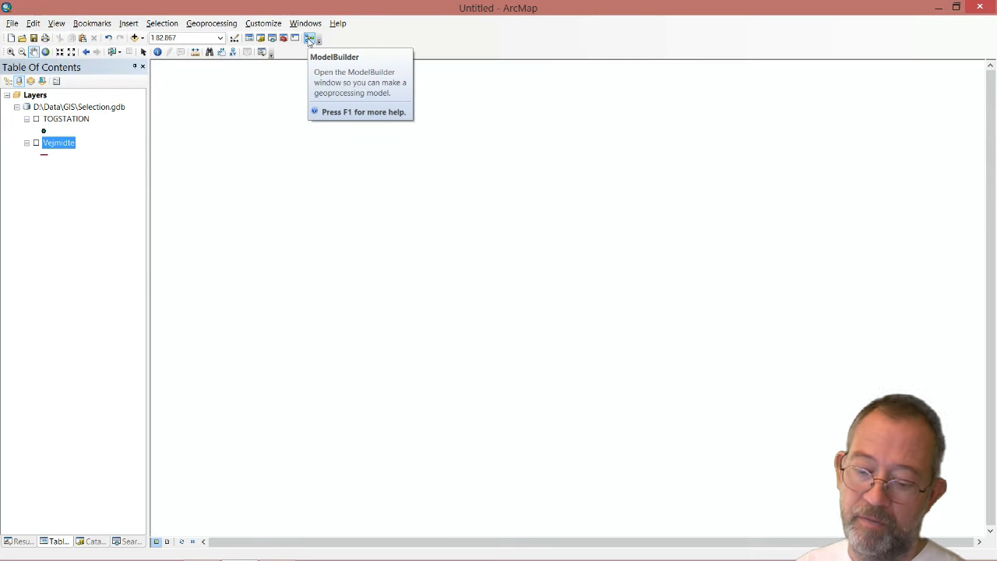
{"action": "mouse_move", "coordinate": [3, 318]}
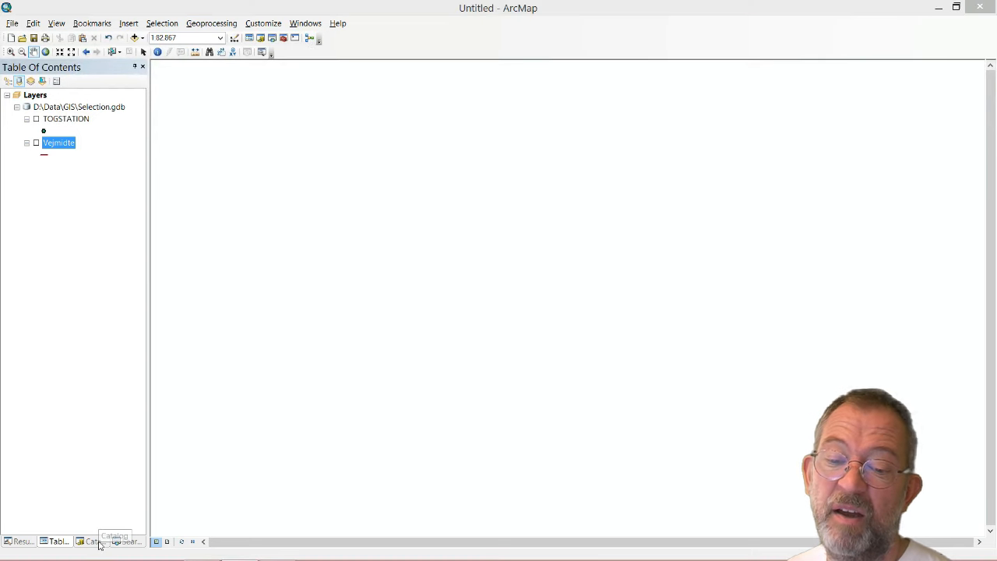
Create a new toolbox in the D:\Data\GIS folder from Catalog and start naming it 'mice'
{"action": "left_click", "coordinate": [92, 541]}
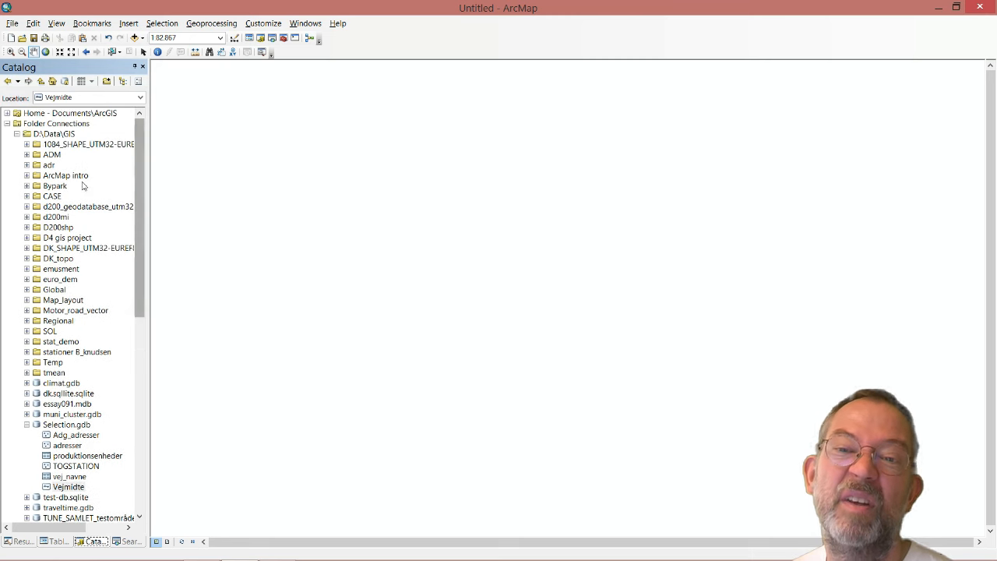
{"action": "left_click", "coordinate": [53, 134]}
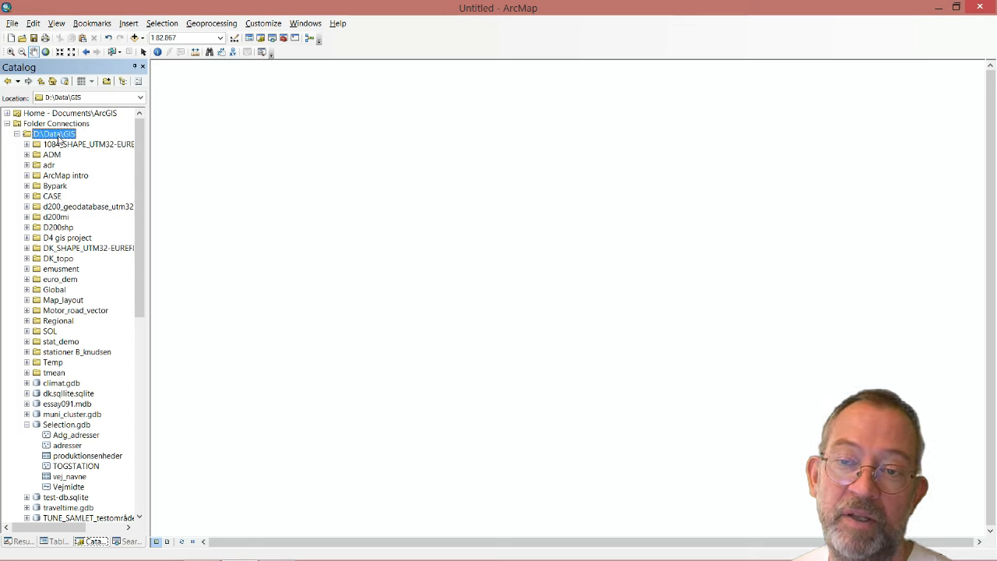
{"action": "right_click", "coordinate": [52, 133]}
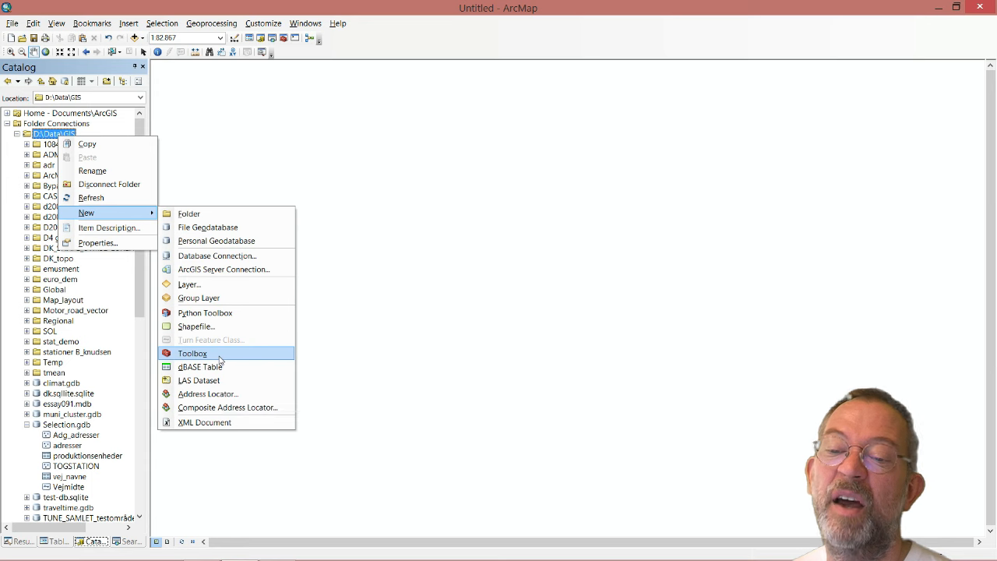
{"action": "left_click", "coordinate": [191, 352]}
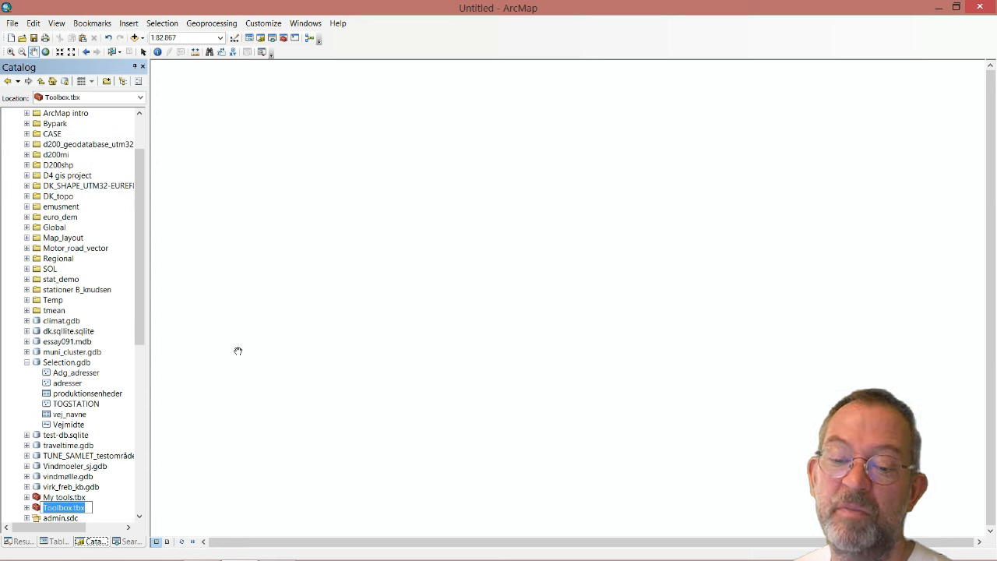
{"action": "type", "text": "mice place to livve"}
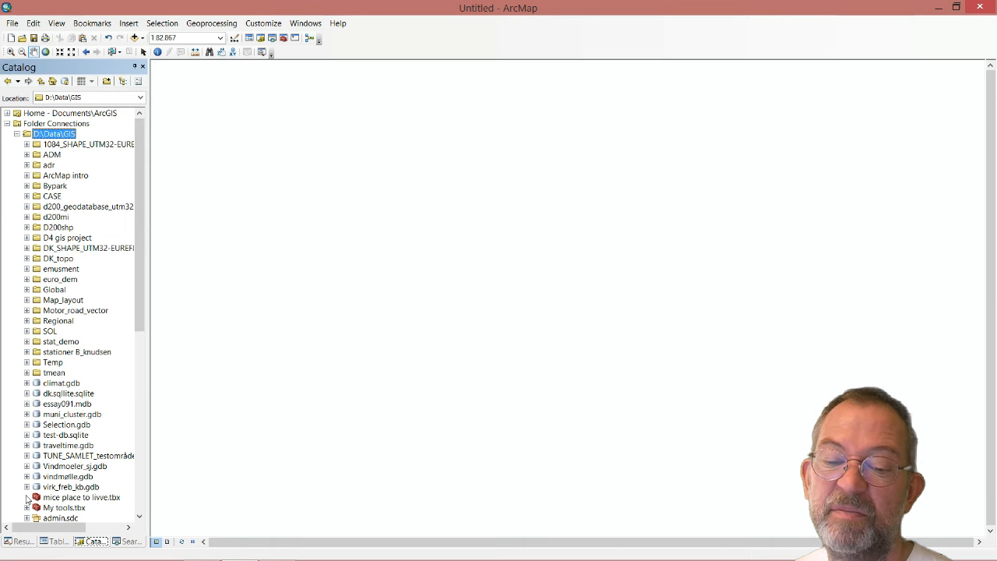
Bring up the context menu of the 'mice place to live' toolbox to add a new model
{"action": "right_click", "coordinate": [81, 497]}
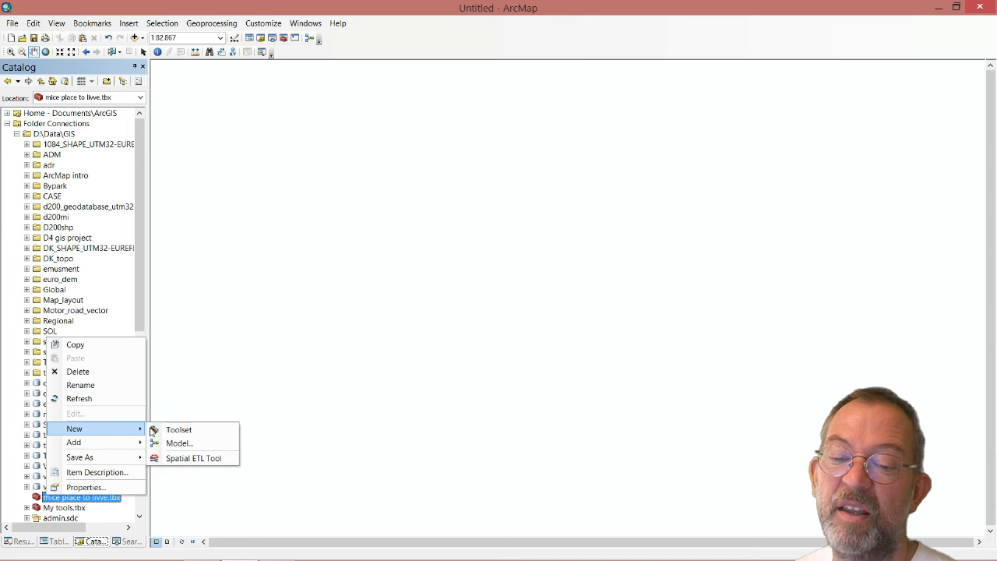
{"action": "mouse_move", "coordinate": [177, 442]}
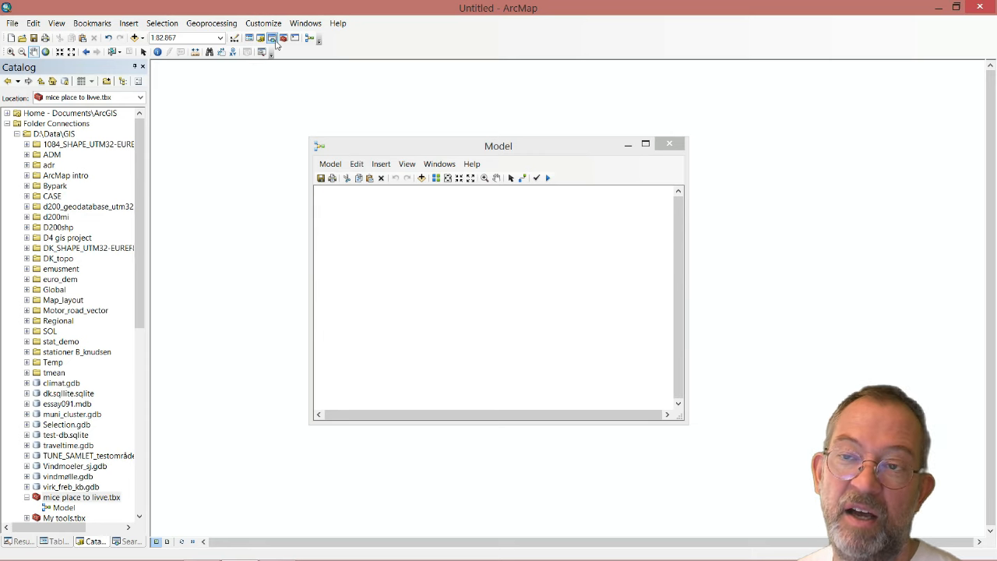
{"action": "mouse_move", "coordinate": [284, 38]}
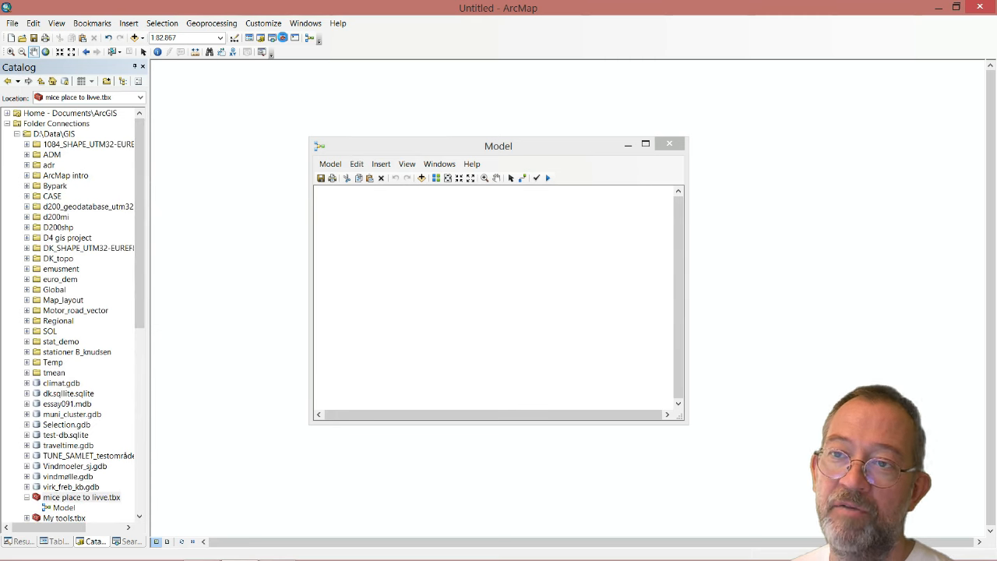
Start Add Toolbox from the ArcToolbox list and browse to the D:\Data\GIS folder
{"action": "left_click", "coordinate": [283, 37]}
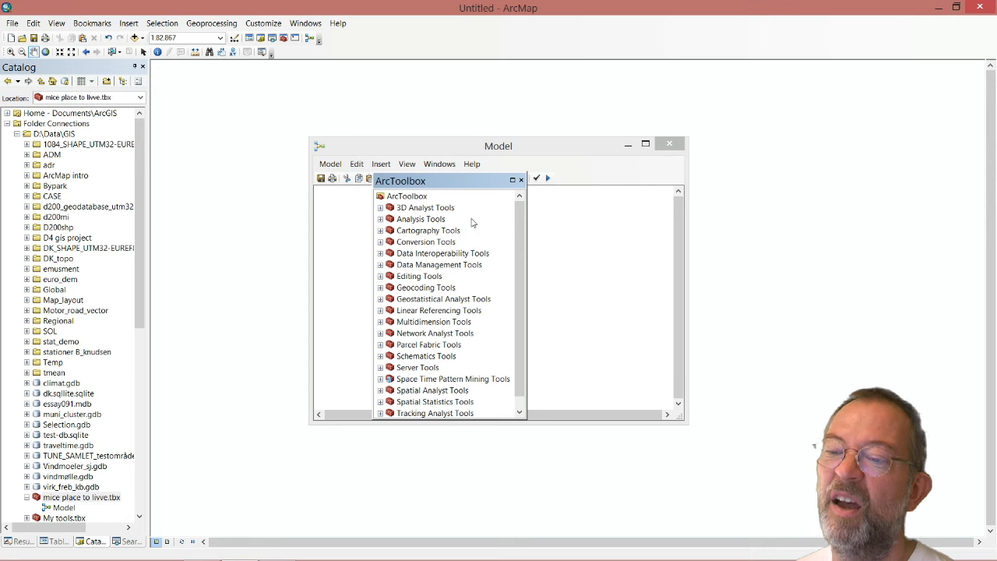
{"action": "right_click", "coordinate": [421, 218]}
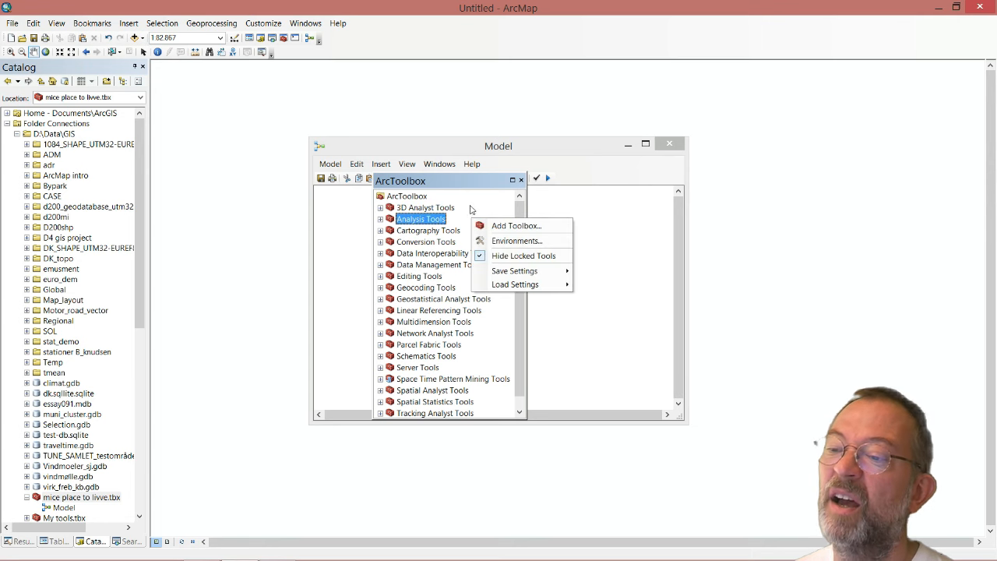
{"action": "left_click", "coordinate": [514, 224]}
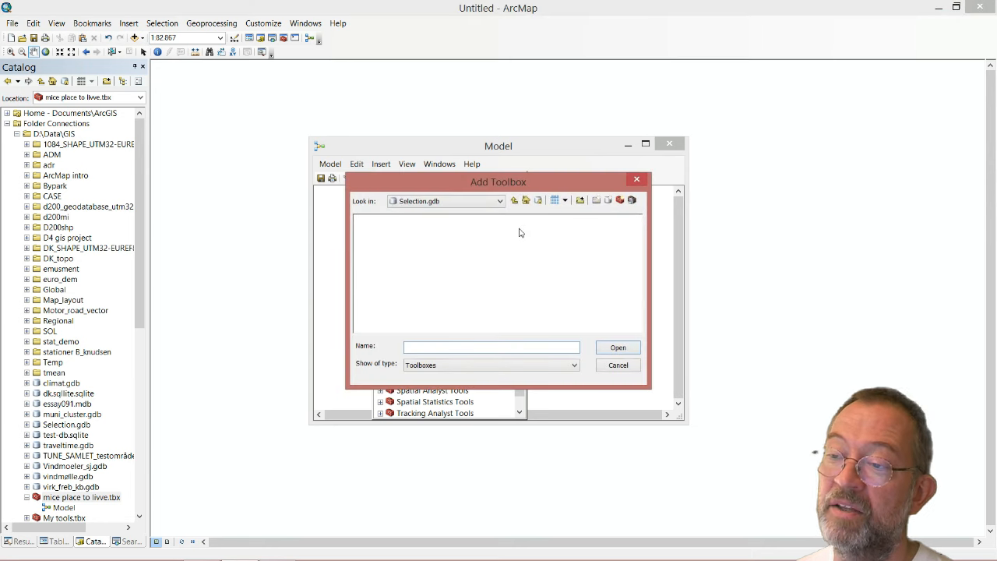
{"action": "left_click", "coordinate": [498, 201]}
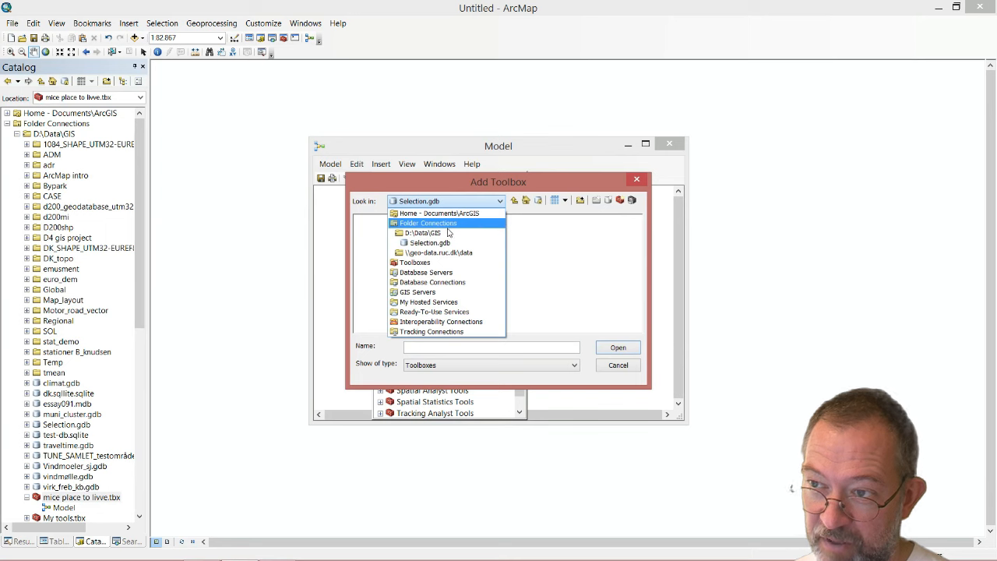
{"action": "left_click", "coordinate": [426, 232]}
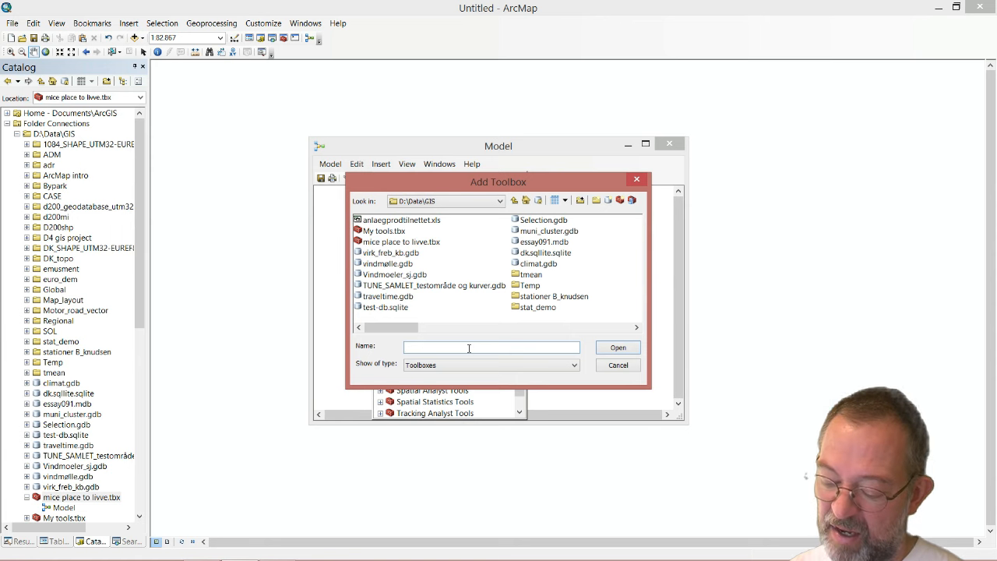
Create a new toolbox named 'spt' in the GIS folder and add it to ArcToolbox
{"action": "type", "text": "np"}
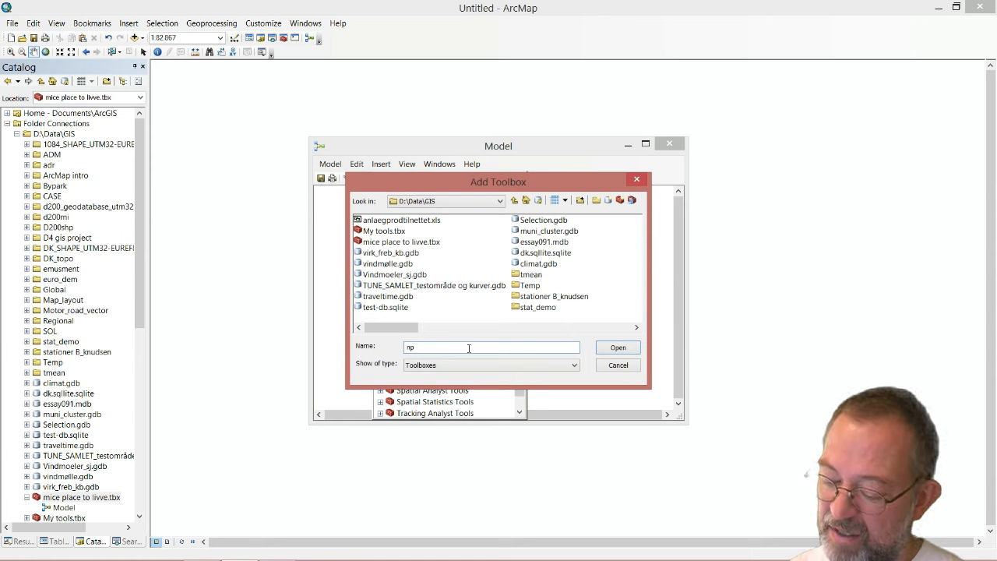
{"action": "type", "text": "tl"}
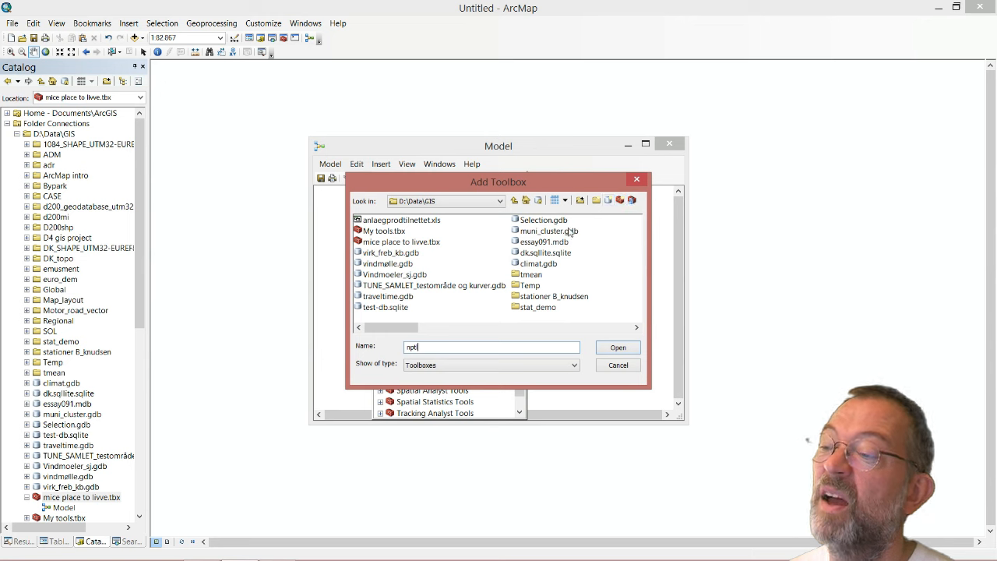
{"action": "mouse_move", "coordinate": [496, 293]}
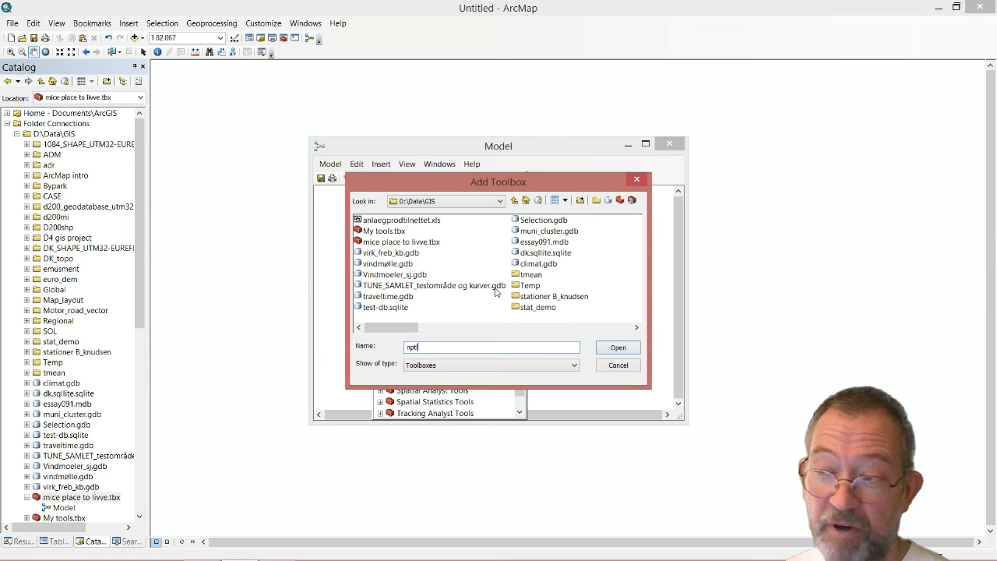
{"action": "left_click", "coordinate": [491, 346]}
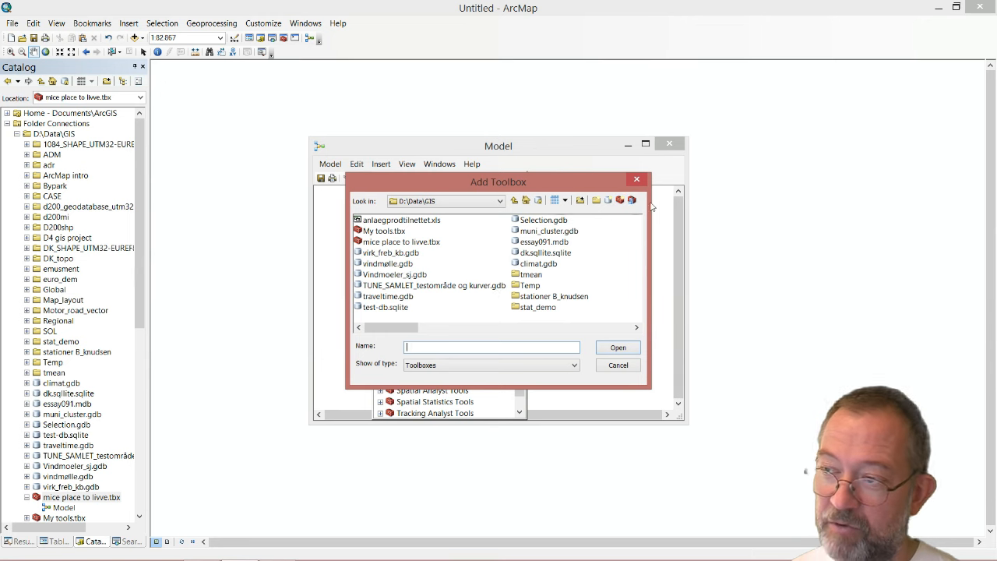
{"action": "mouse_move", "coordinate": [632, 200]}
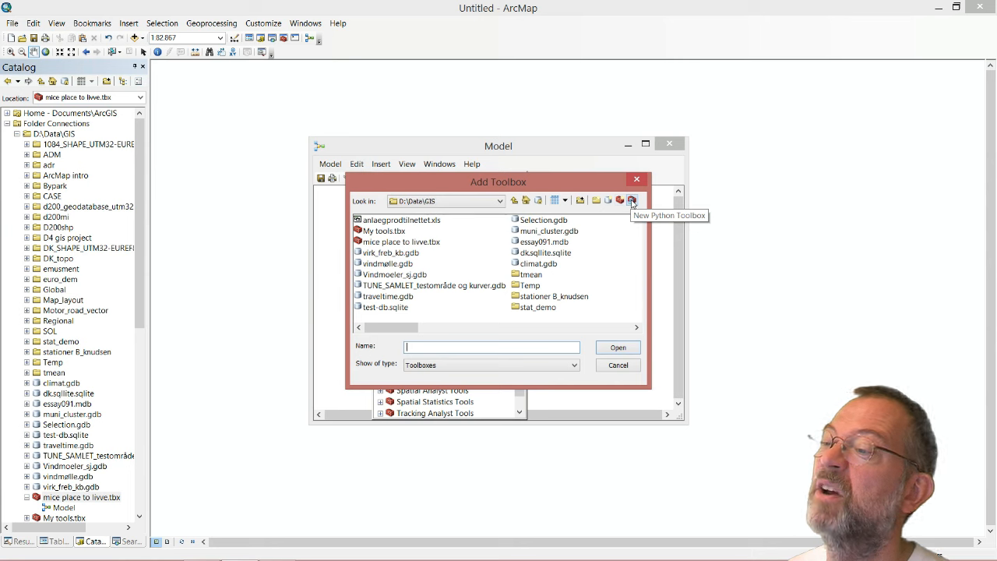
{"action": "left_click", "coordinate": [630, 199]}
{"action": "type", "text": "nptl"}
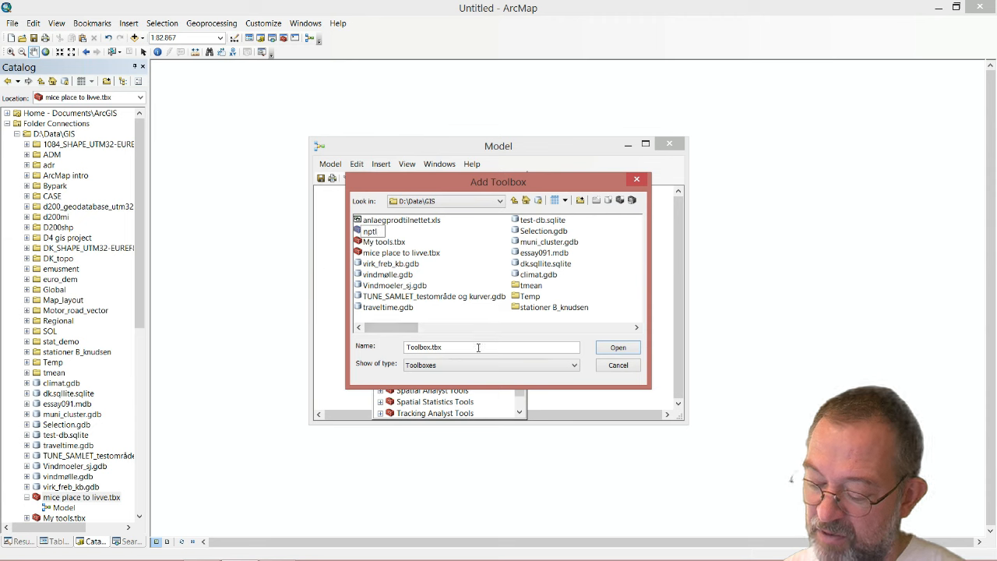
{"action": "left_click", "coordinate": [371, 231]}
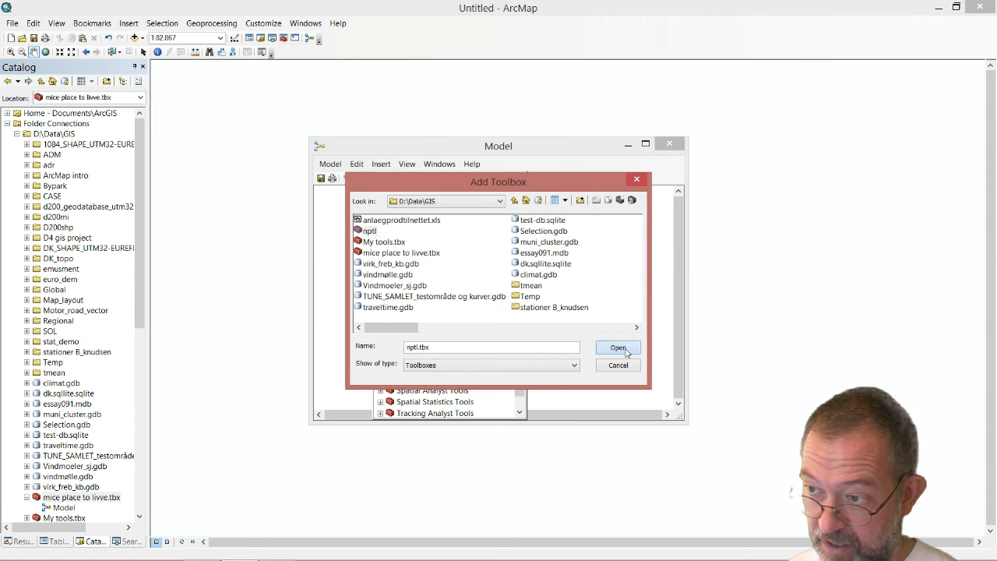
{"action": "left_click", "coordinate": [616, 347]}
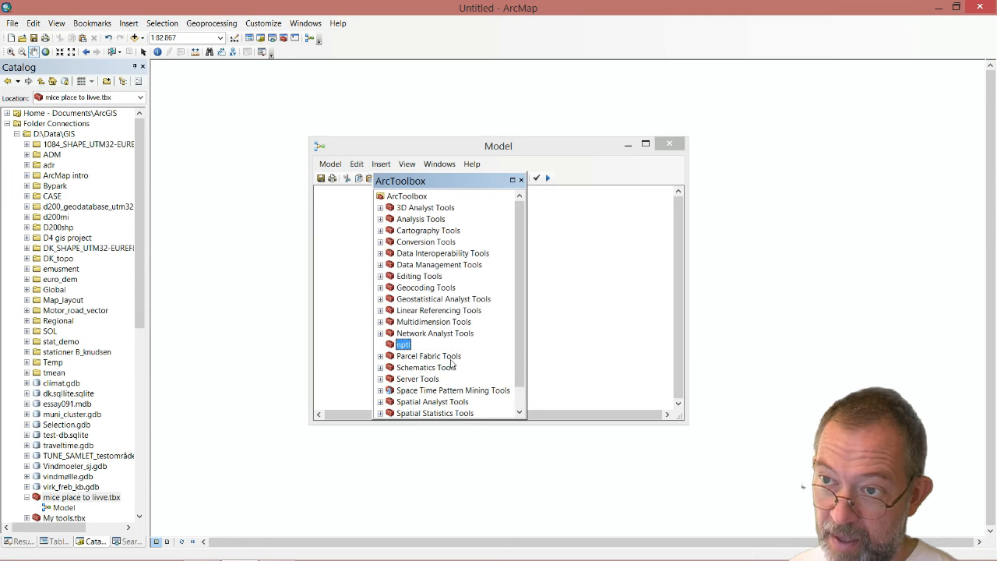
Bring up the options for the newly added spt toolbox in ArcToolbox
{"action": "right_click", "coordinate": [402, 344]}
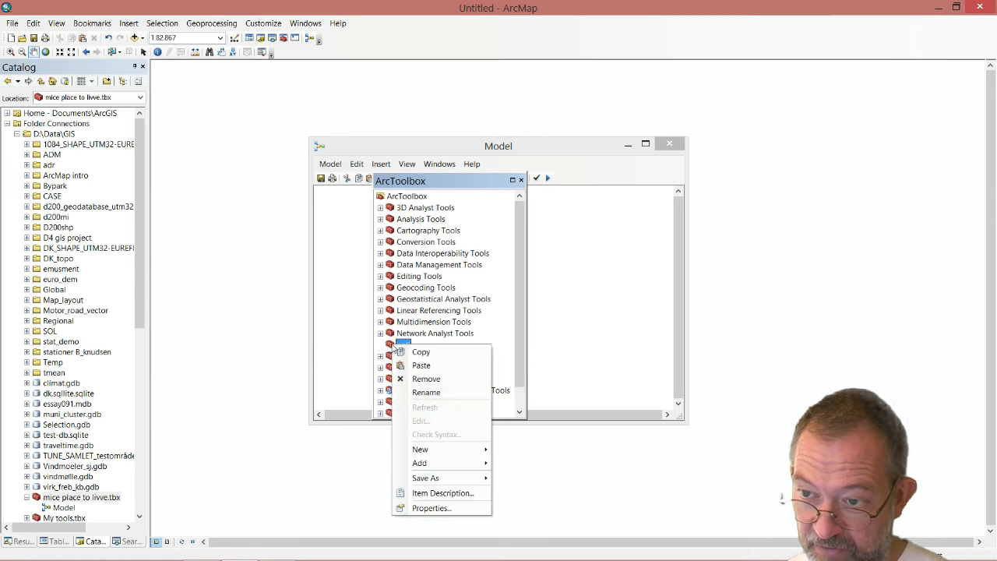
{"action": "mouse_move", "coordinate": [421, 448]}
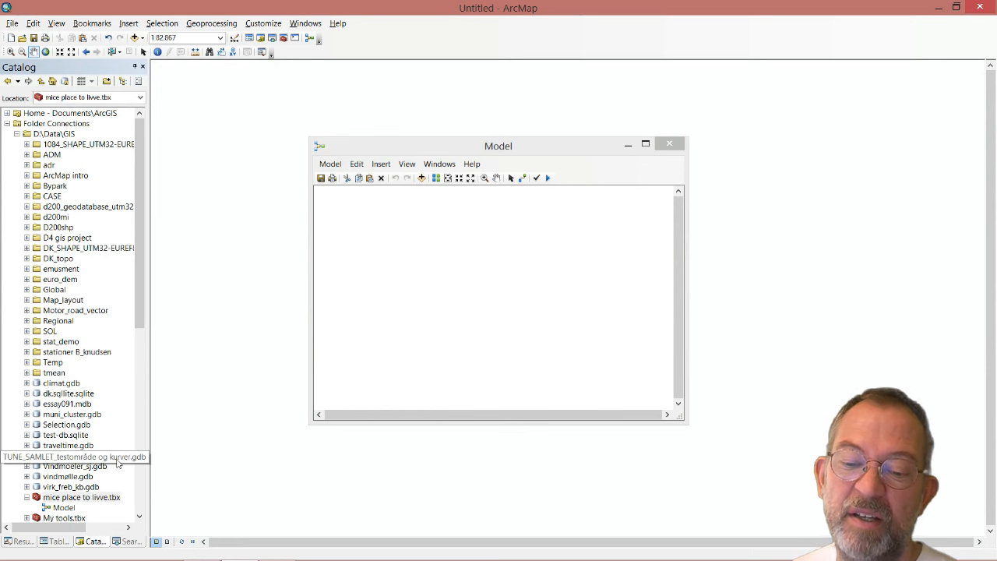
Drag the Buffer tool from Analysis Tools > Proximity into the model canvas
{"action": "scroll", "scroll_direction": "down", "scroll_amount": 3}
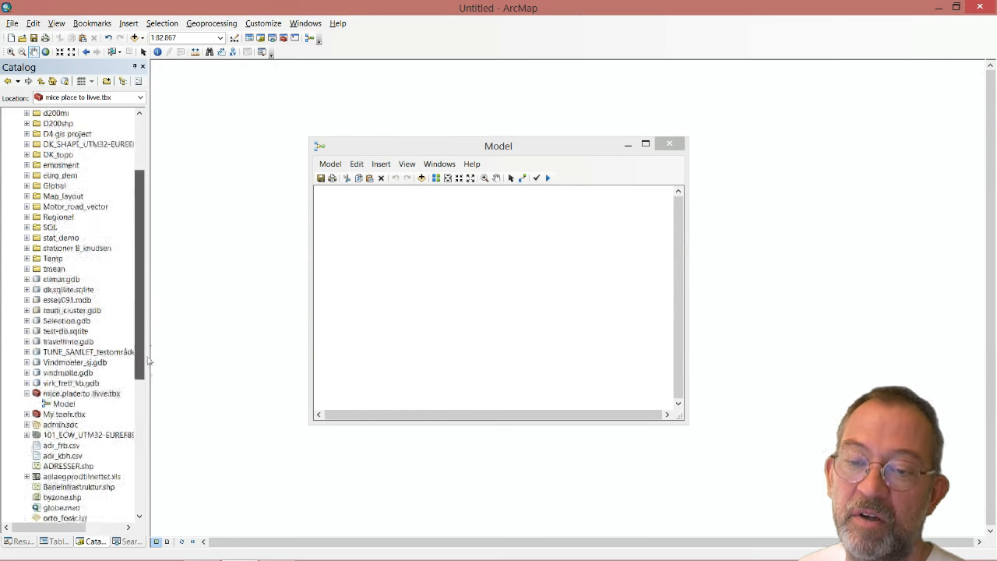
{"action": "scroll", "scroll_direction": "down", "scroll_amount": 3}
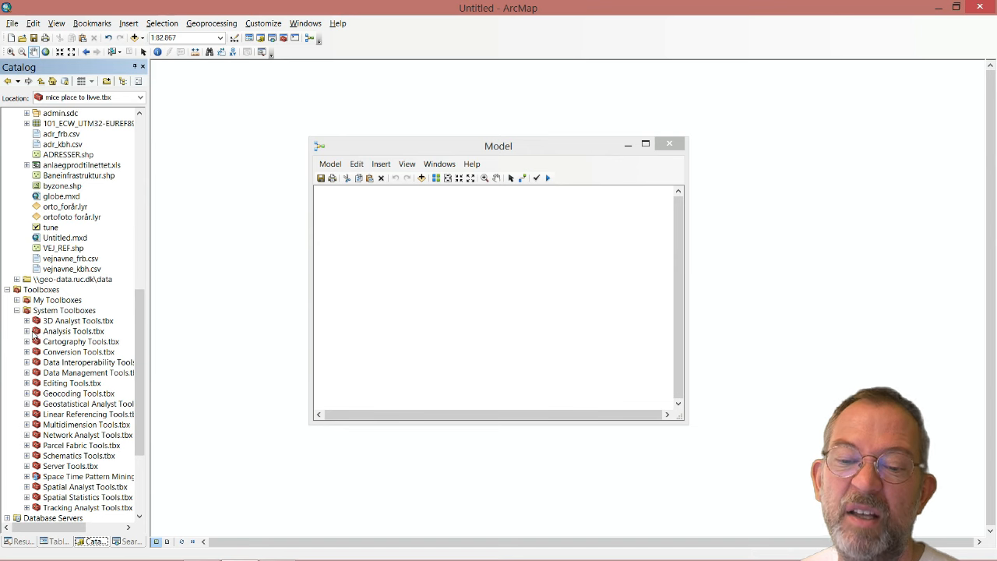
{"action": "left_click", "coordinate": [25, 331]}
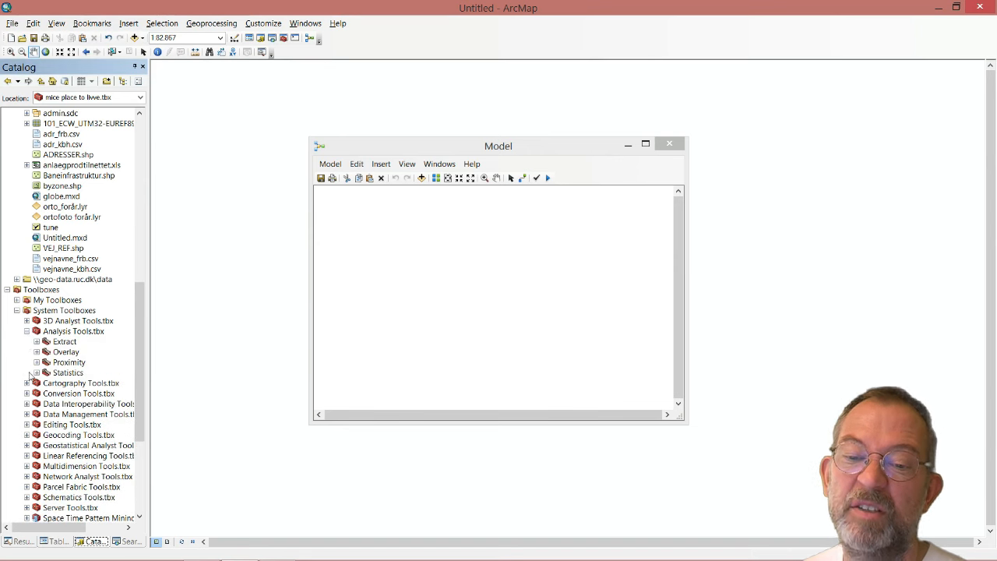
{"action": "left_click", "coordinate": [37, 361]}
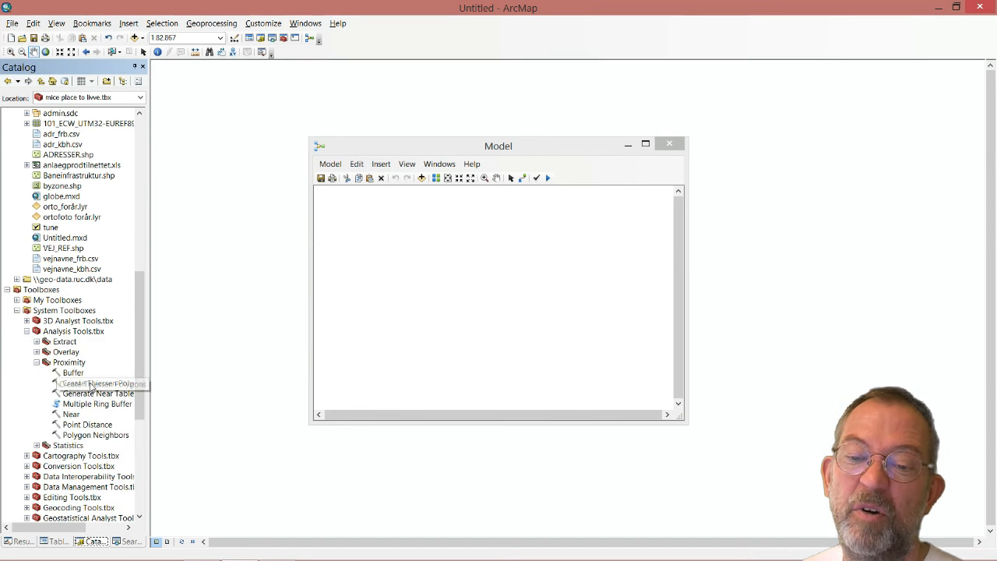
{"action": "left_click", "coordinate": [72, 372]}
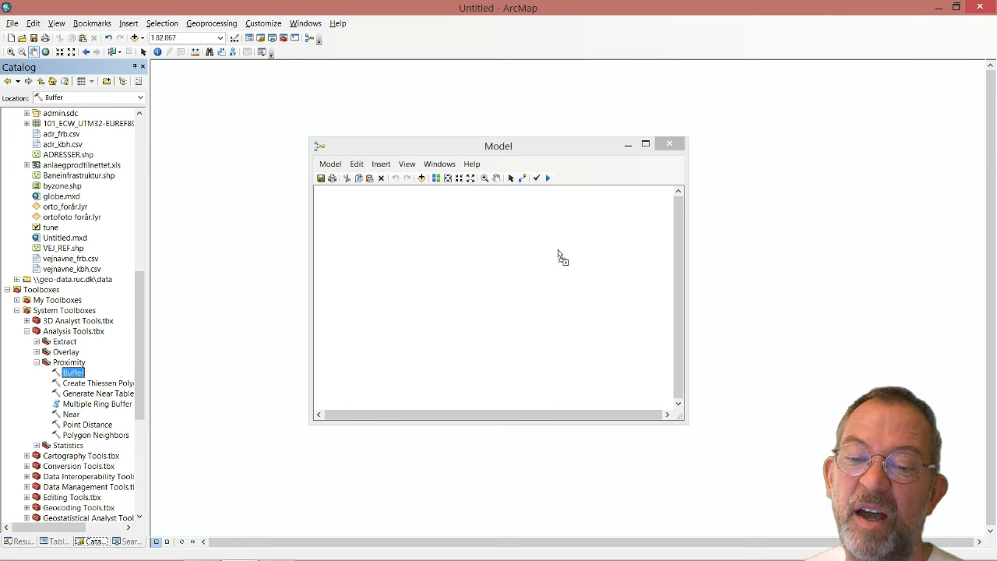
{"action": "left_click_drag", "start_coordinate": [72, 372], "coordinate": [520, 268]}
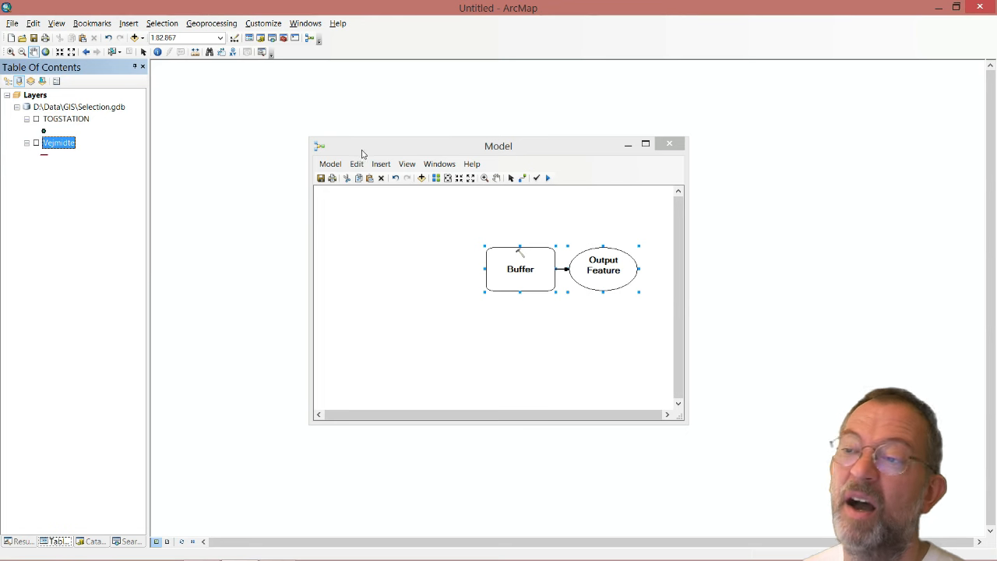
Move the model window aside and turn on the TOGSTATION layer on the map
{"action": "left_click_drag", "start_coordinate": [498, 147], "coordinate": [871, 117]}
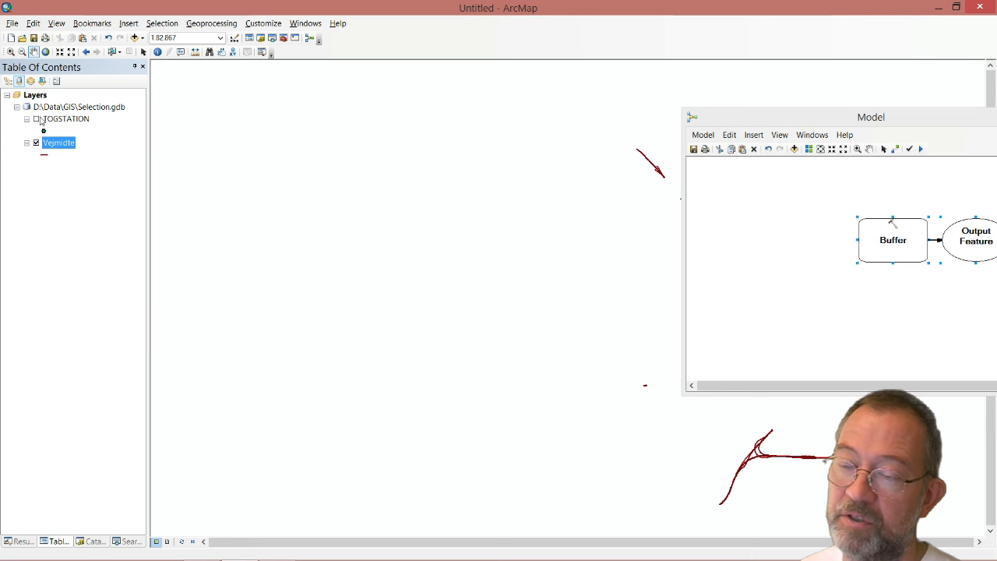
{"action": "left_click", "coordinate": [36, 119]}
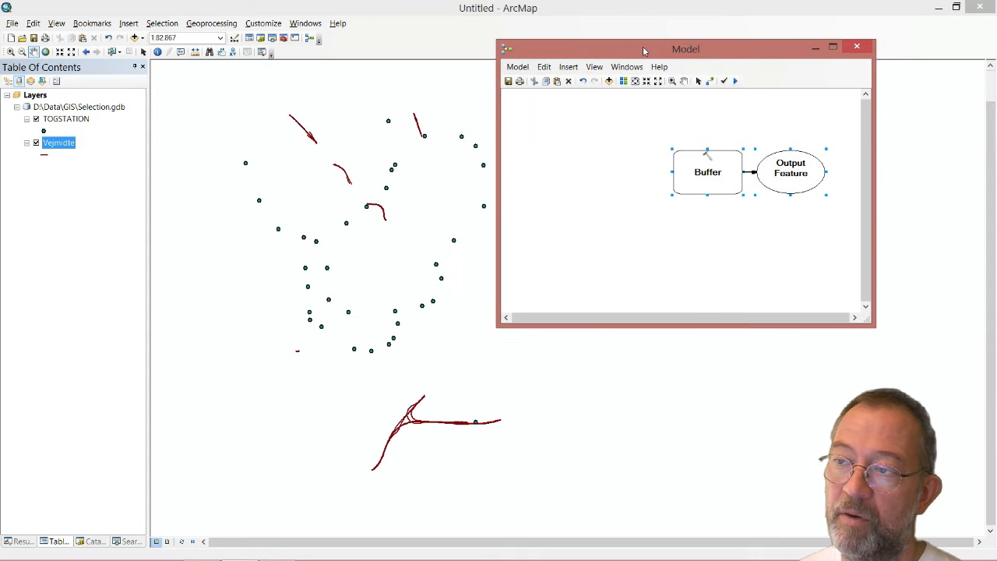
{"action": "mouse_move", "coordinate": [327, 131]}
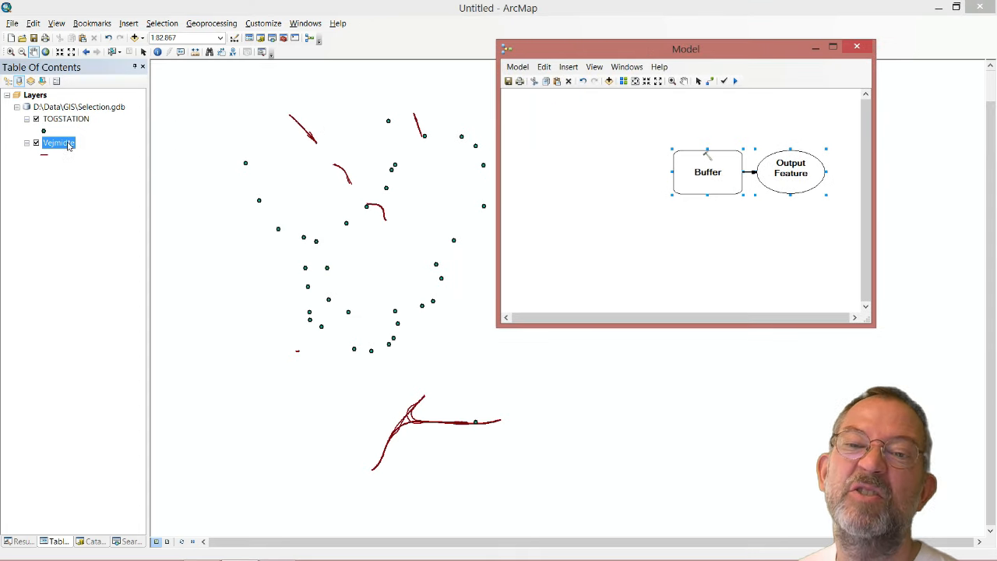
Drag the TOGSTATION and Vejmidte layers from the Table of Contents into the model
{"action": "left_click", "coordinate": [66, 119]}
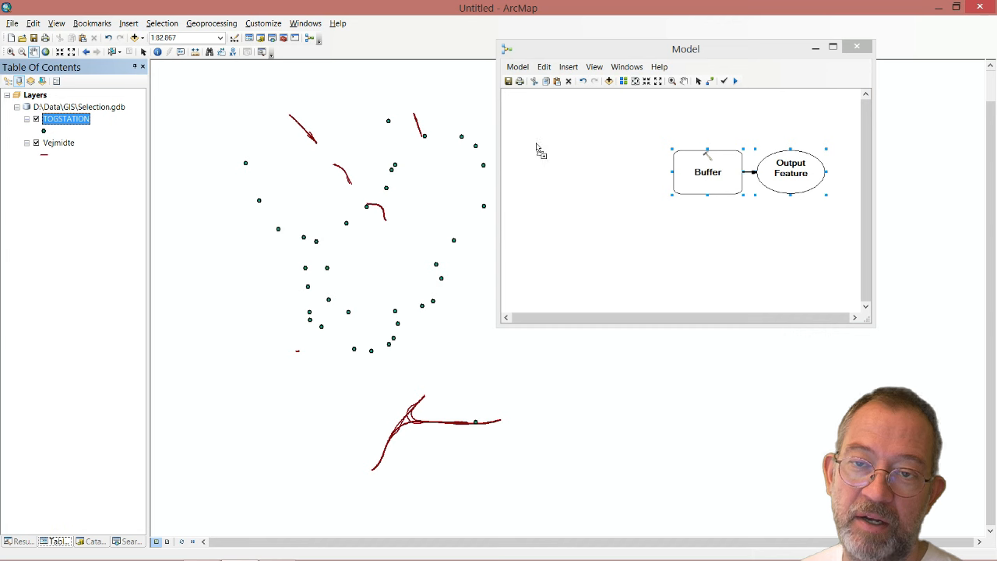
{"action": "left_click_drag", "start_coordinate": [65, 119], "coordinate": [567, 128]}
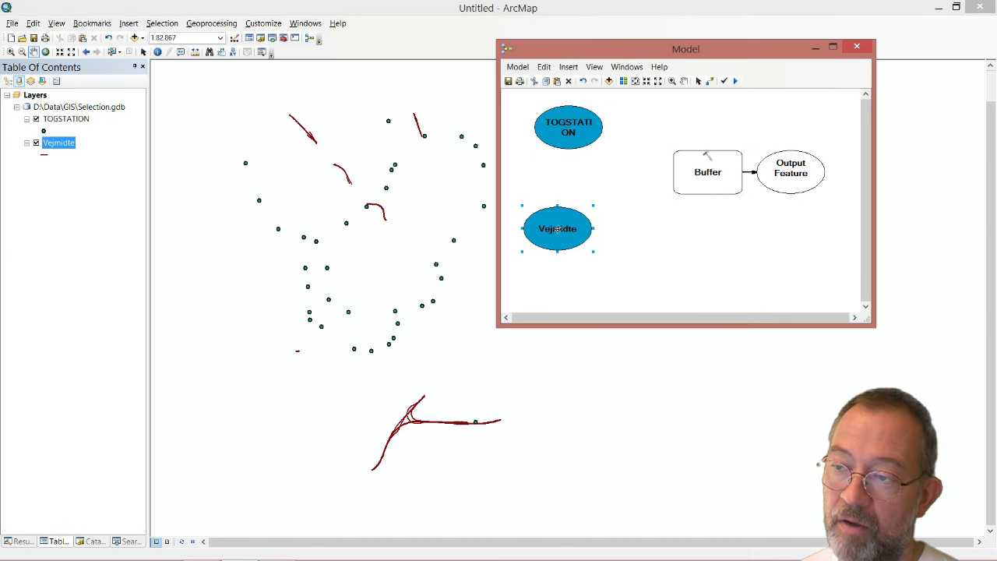
{"action": "mouse_move", "coordinate": [568, 179]}
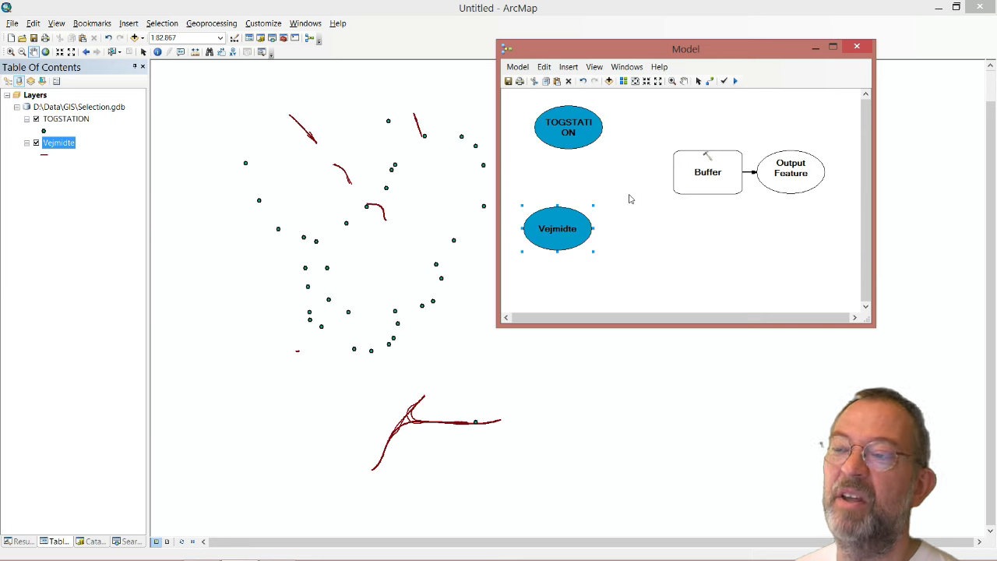
{"action": "mouse_move", "coordinate": [527, 110]}
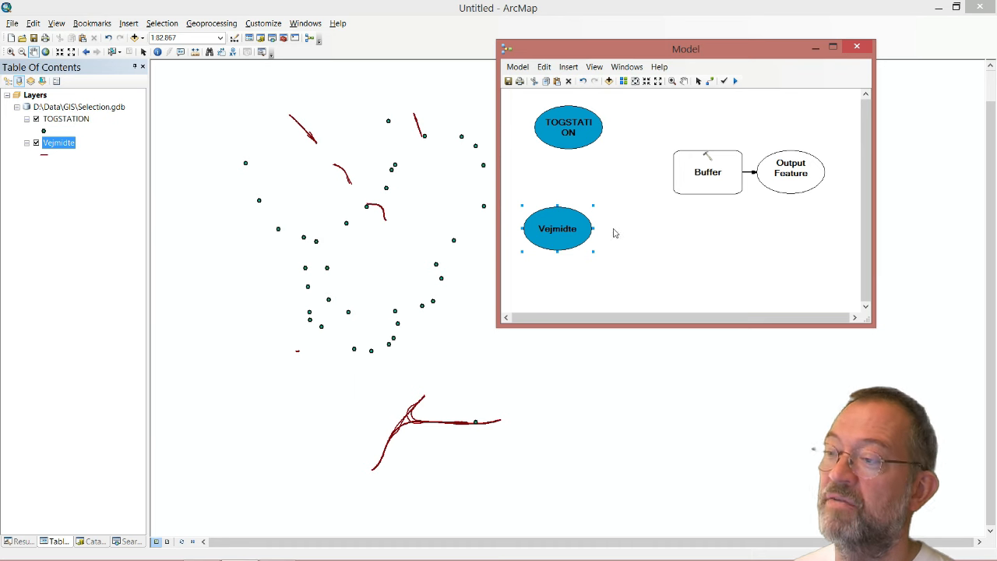
{"action": "mouse_move", "coordinate": [679, 137]}
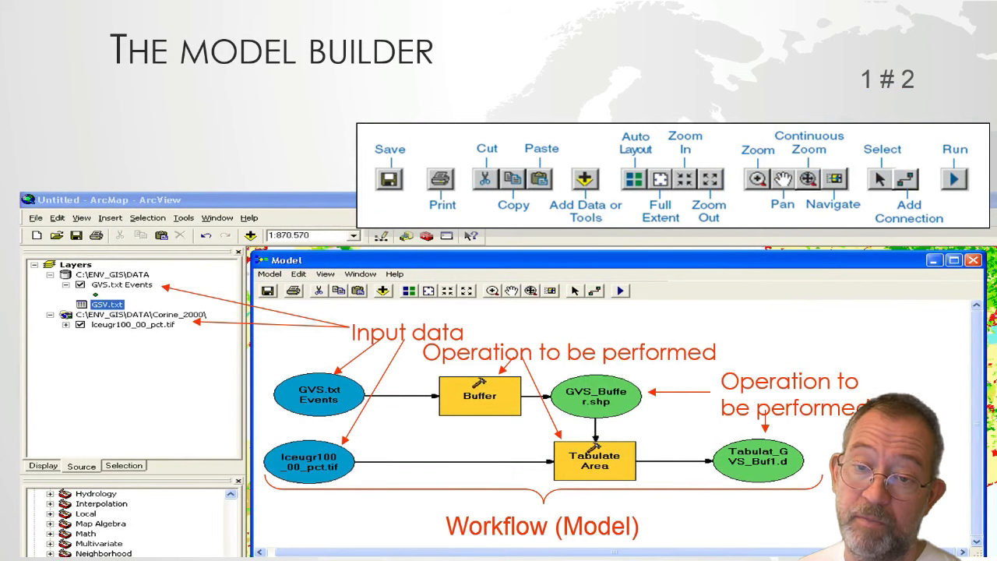
{"action": "mouse_move", "coordinate": [330, 417]}
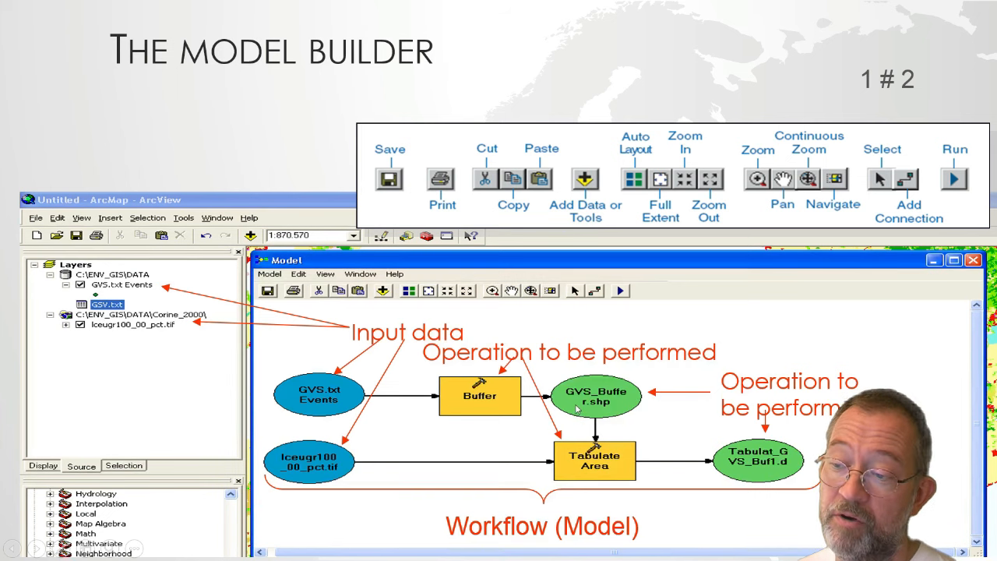
{"action": "mouse_move", "coordinate": [508, 402]}
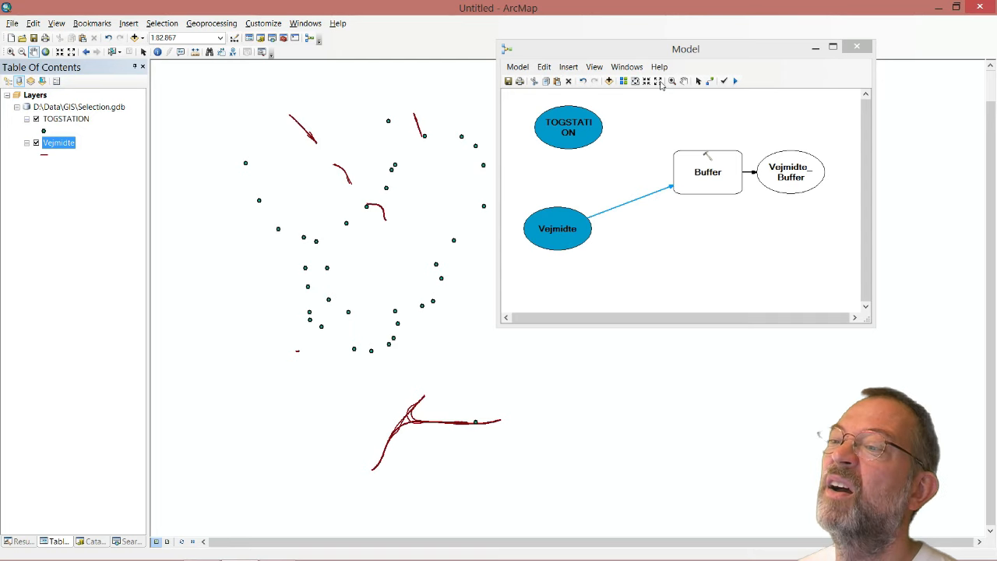
{"action": "mouse_move", "coordinate": [635, 81]}
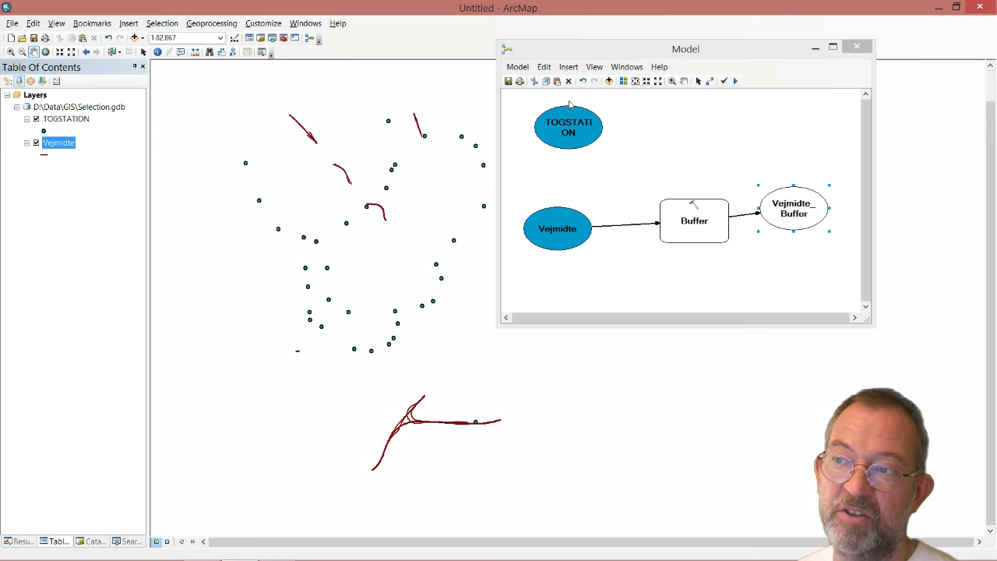
{"action": "left_click", "coordinate": [517, 65]}
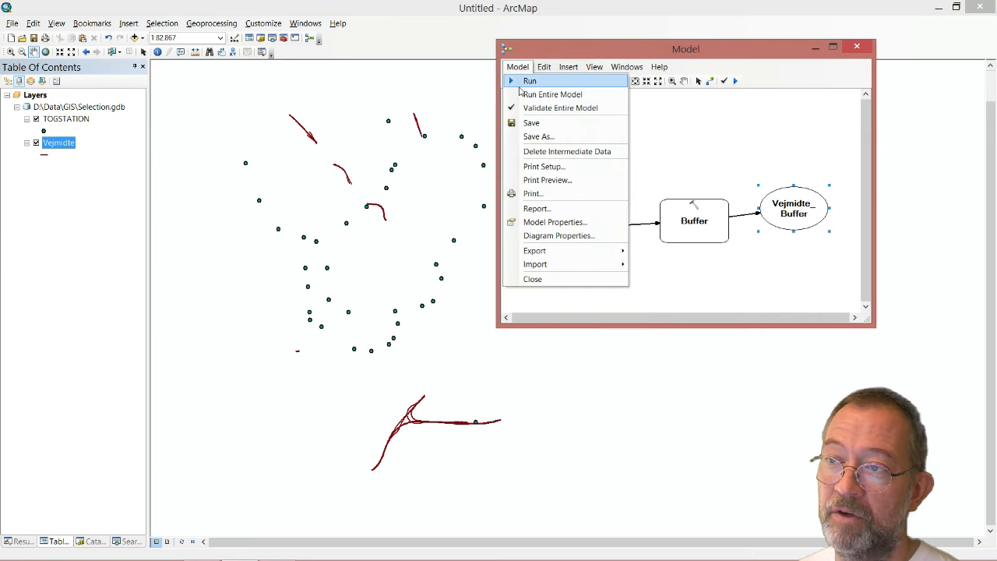
{"action": "mouse_move", "coordinate": [552, 95]}
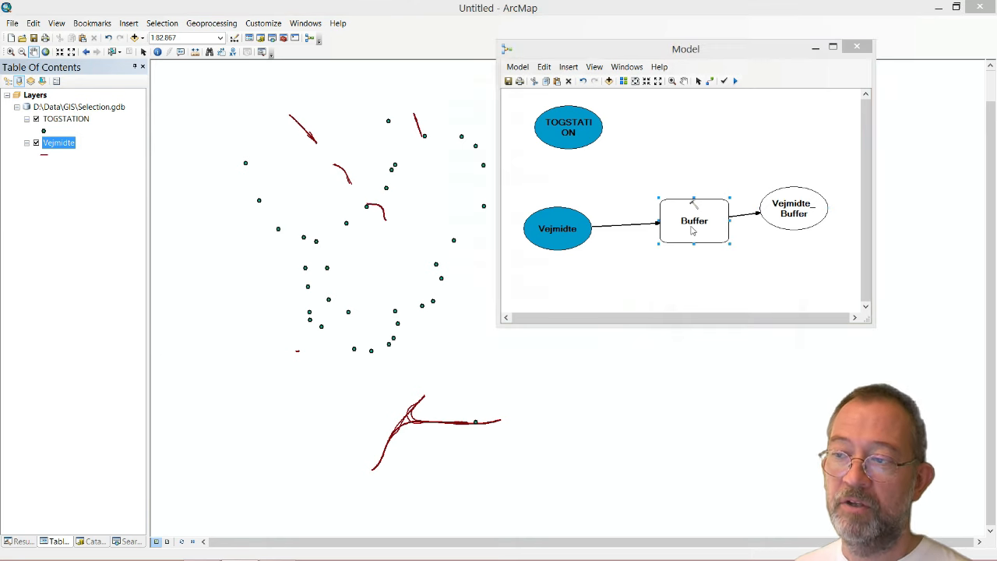
Set the Vejmidte Buffer distance to 500 Meters and confirm
{"action": "double_click", "coordinate": [693, 221]}
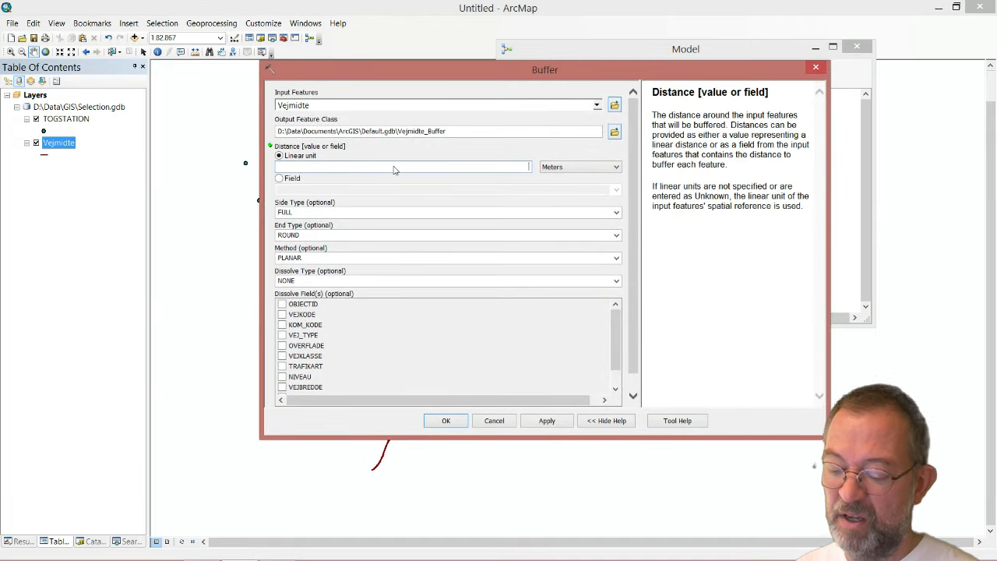
{"action": "type", "text": "500"}
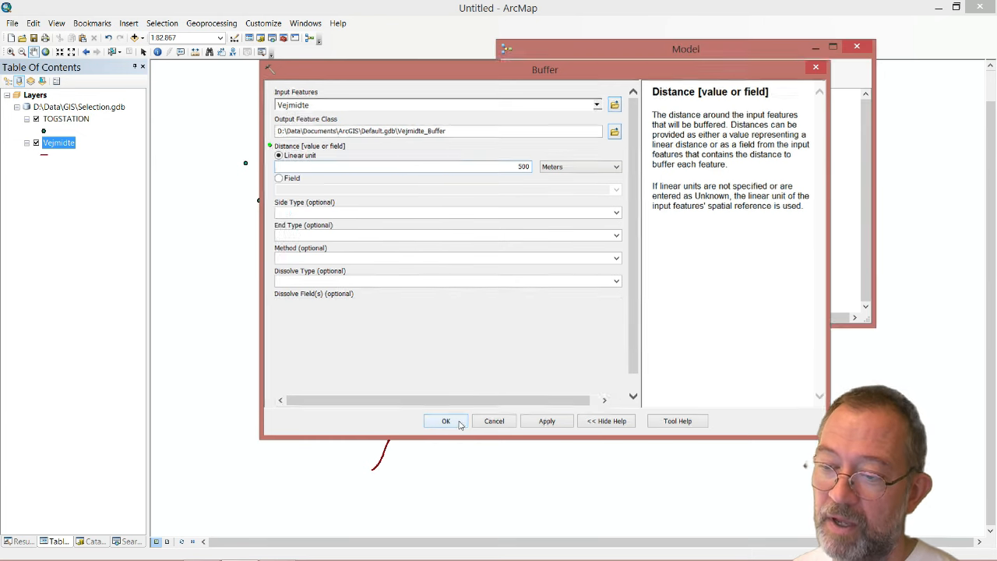
{"action": "left_click", "coordinate": [446, 420]}
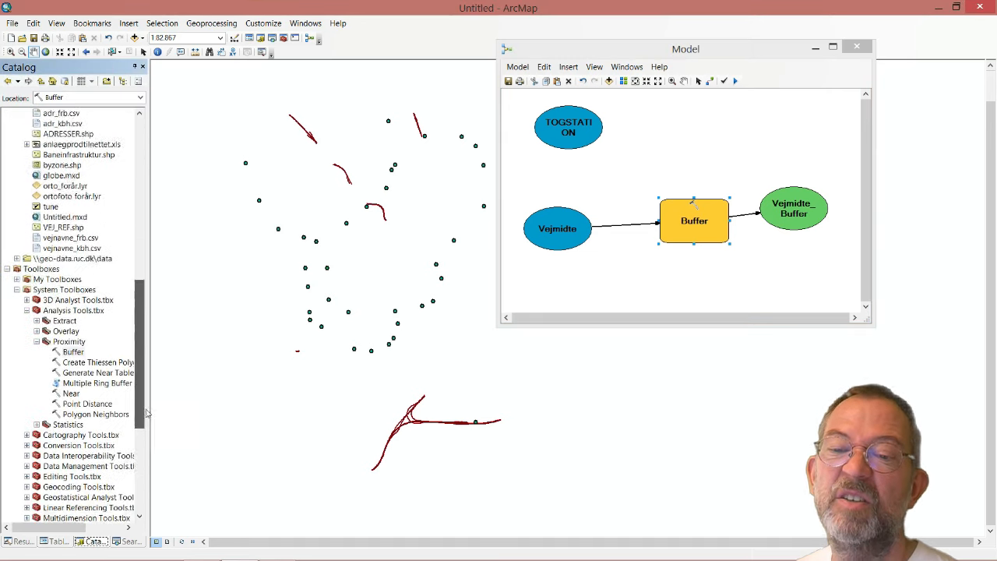
Make TOGSTATION the second Buffer's input, give it its distance and confirm, producing TOGSTATION_Buffer
{"action": "scroll", "scroll_direction": "down", "scroll_amount": 3}
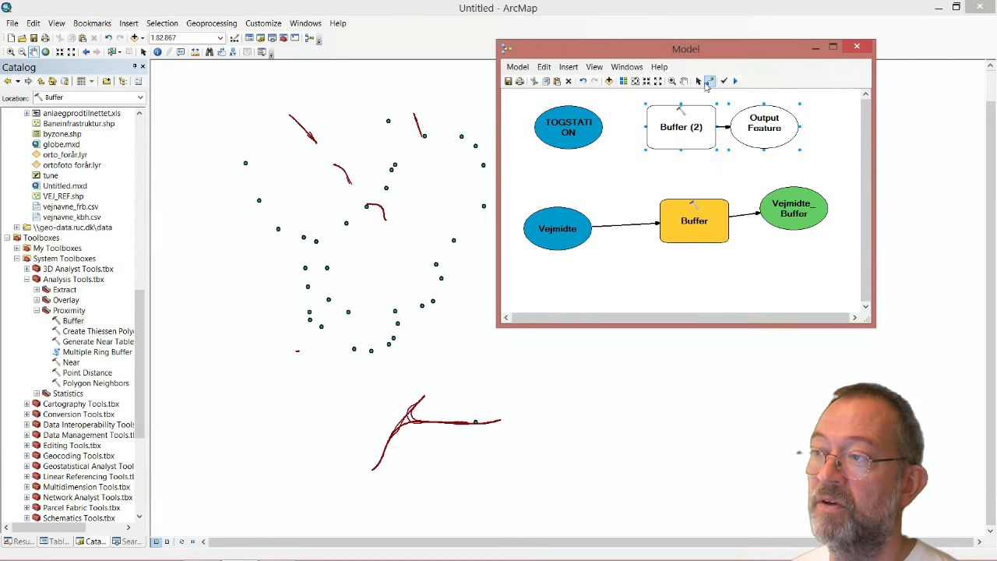
{"action": "right_click", "coordinate": [681, 126]}
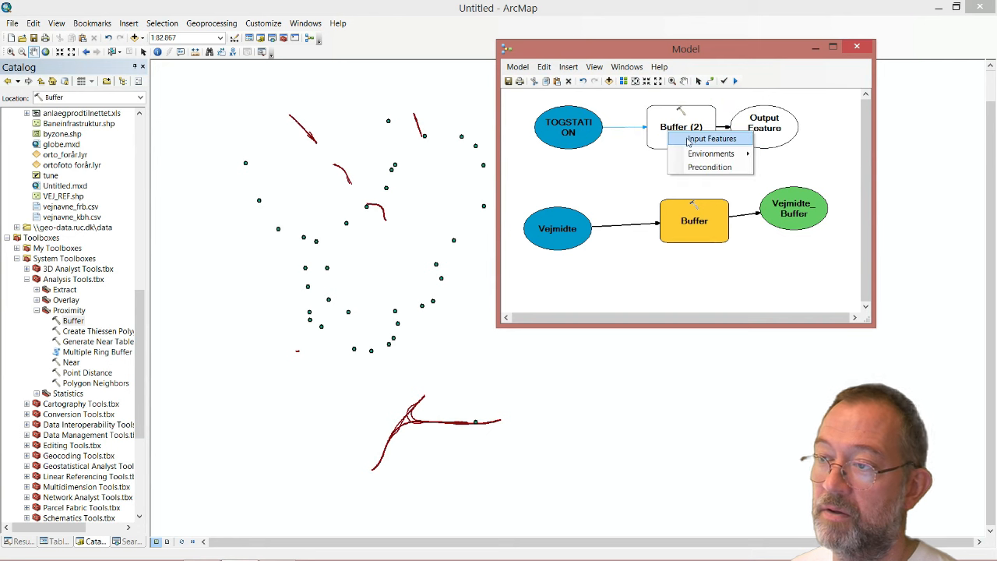
{"action": "left_click", "coordinate": [710, 137]}
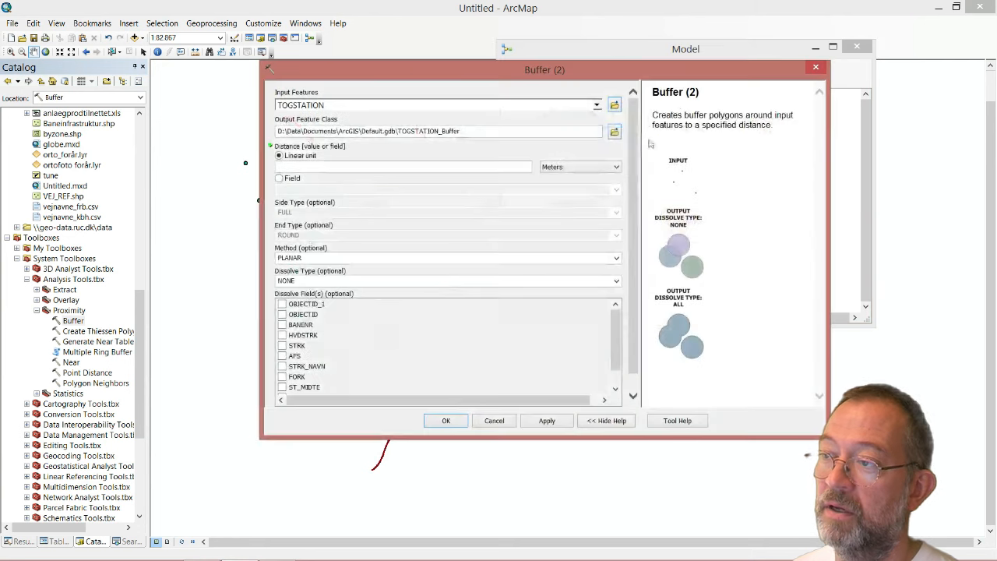
{"action": "left_click", "coordinate": [402, 165]}
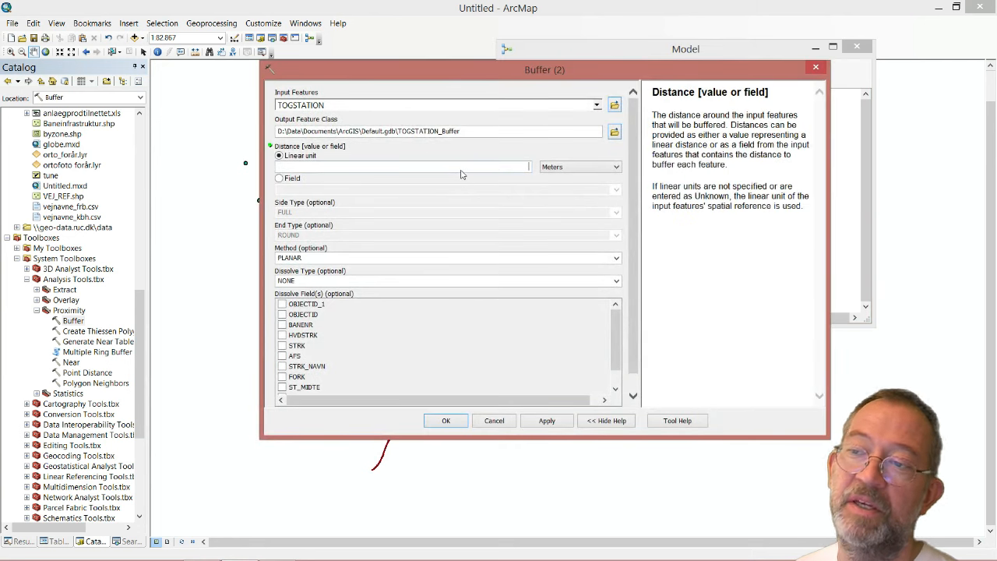
{"action": "type", "text": "1000"}
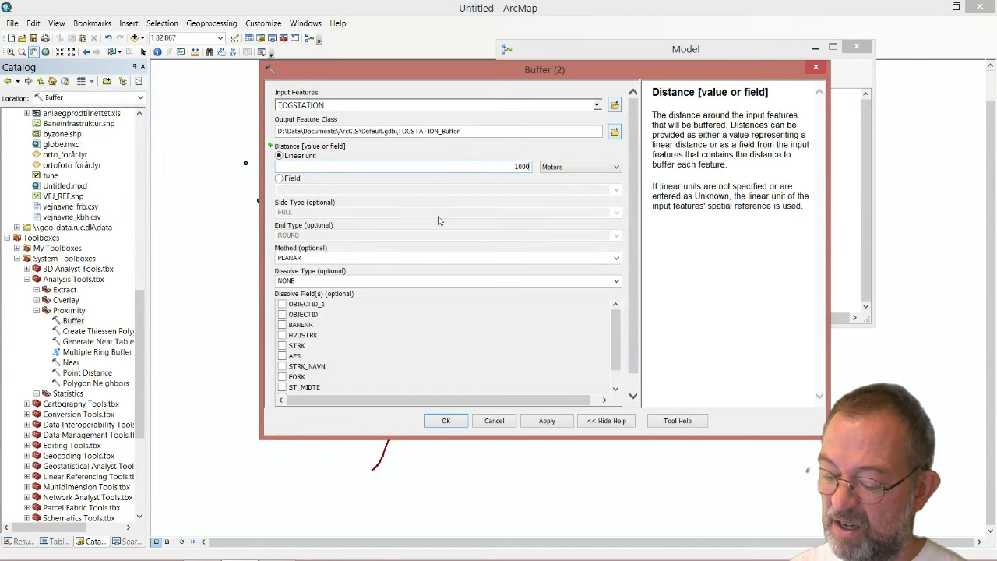
{"action": "left_click", "coordinate": [446, 420]}
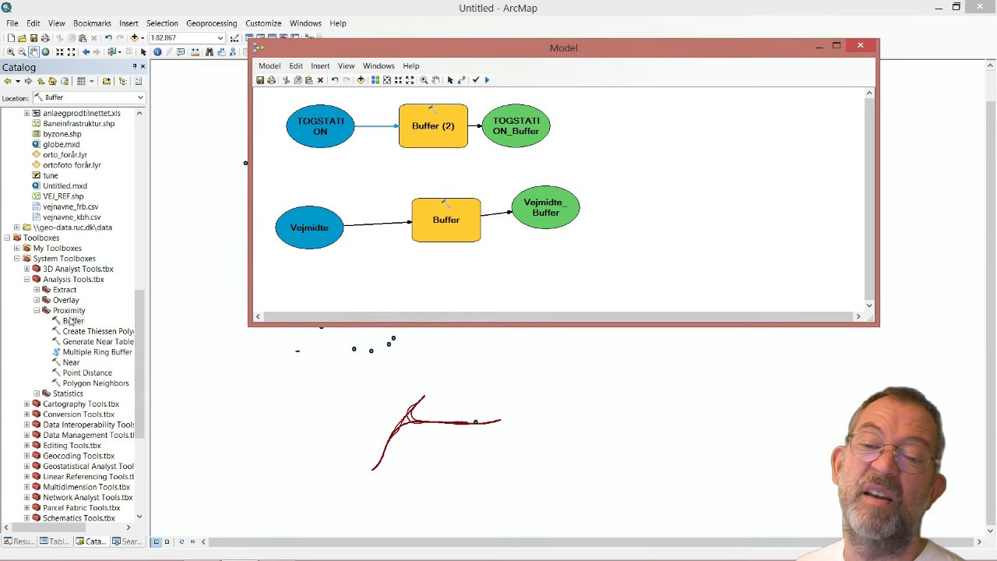
Pick the Erase tool from the Overlay toolset for the model
{"action": "left_click", "coordinate": [38, 299]}
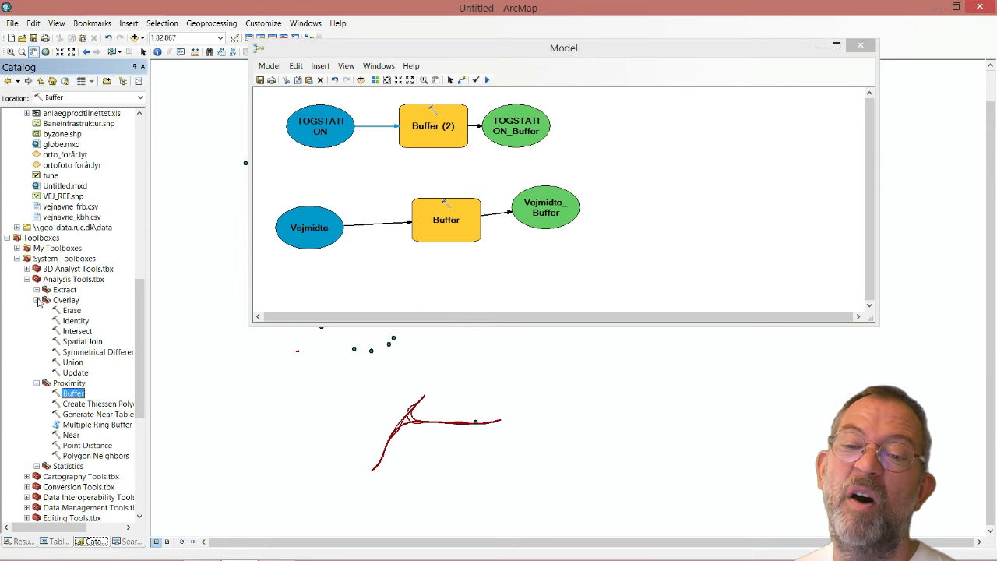
{"action": "left_click", "coordinate": [72, 310]}
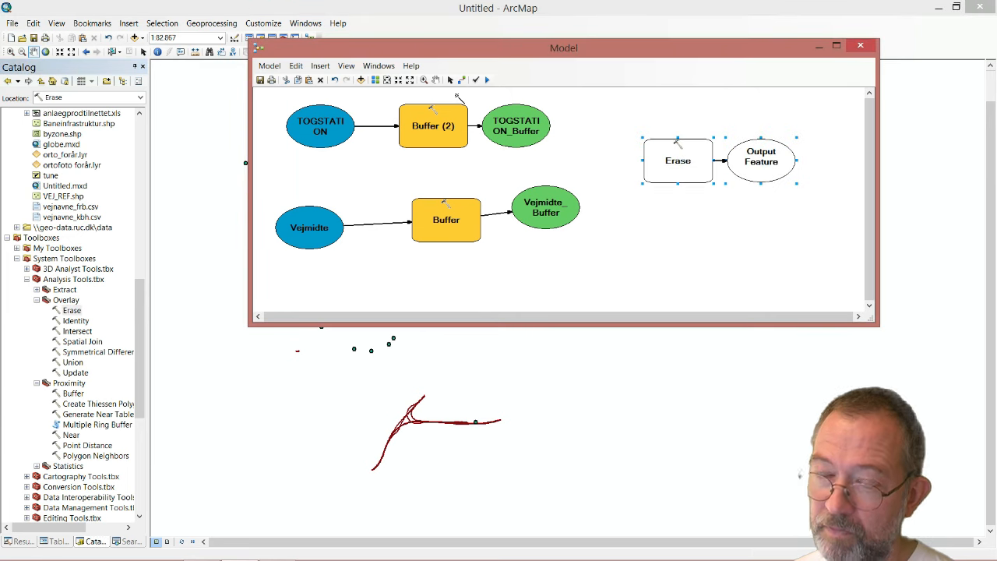
{"action": "mouse_move", "coordinate": [506, 132]}
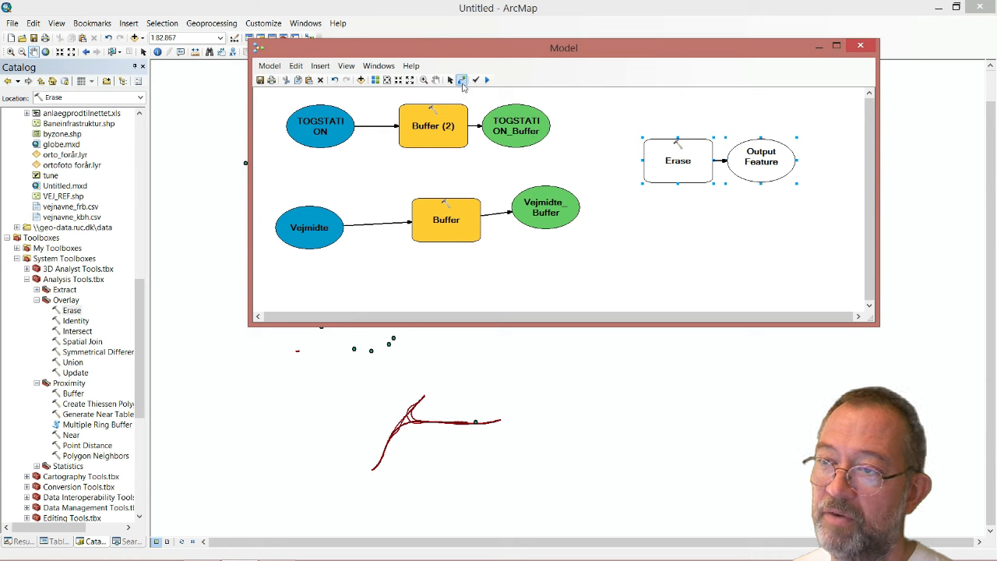
{"action": "mouse_move", "coordinate": [461, 80]}
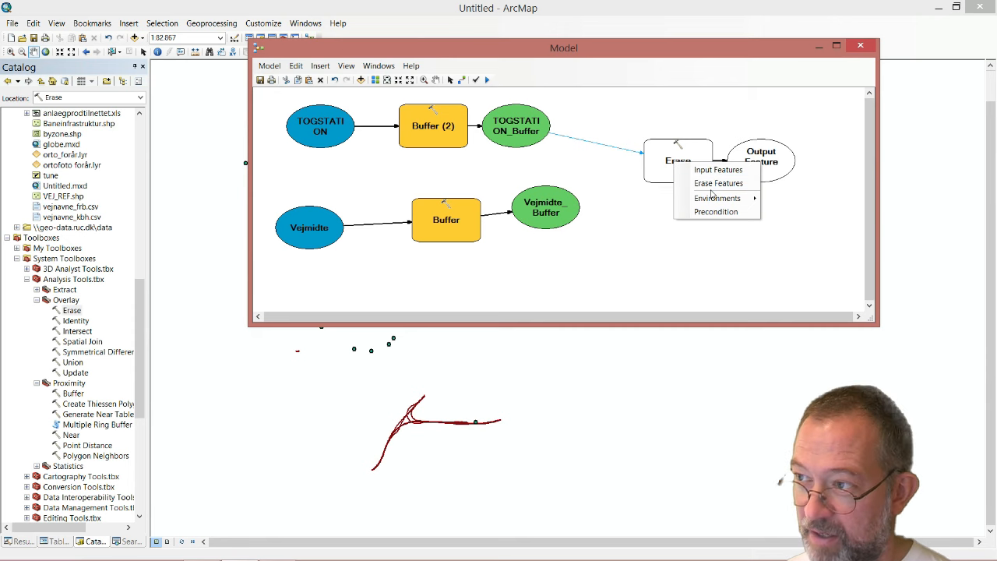
{"action": "mouse_move", "coordinate": [716, 184]}
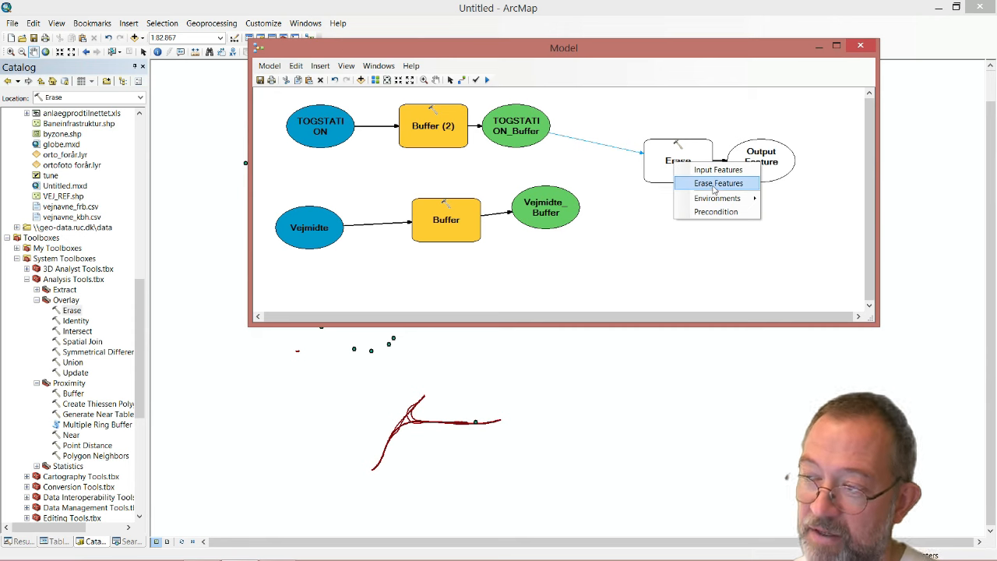
{"action": "mouse_move", "coordinate": [716, 170]}
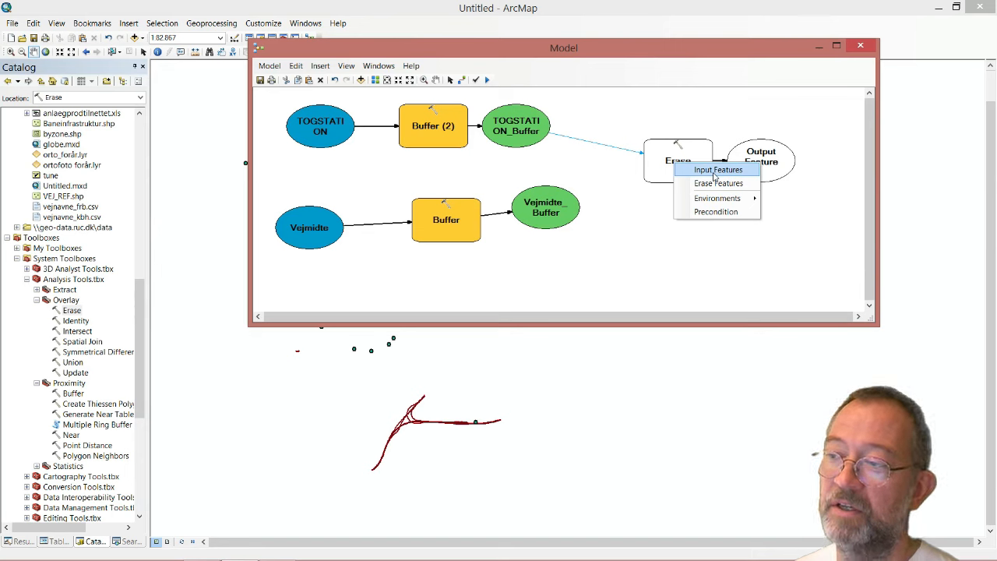
Connect TOGSTATION_Buffer as Erase Input Features and Vejmidte_Buffer as Erase Features
{"action": "left_click", "coordinate": [716, 170]}
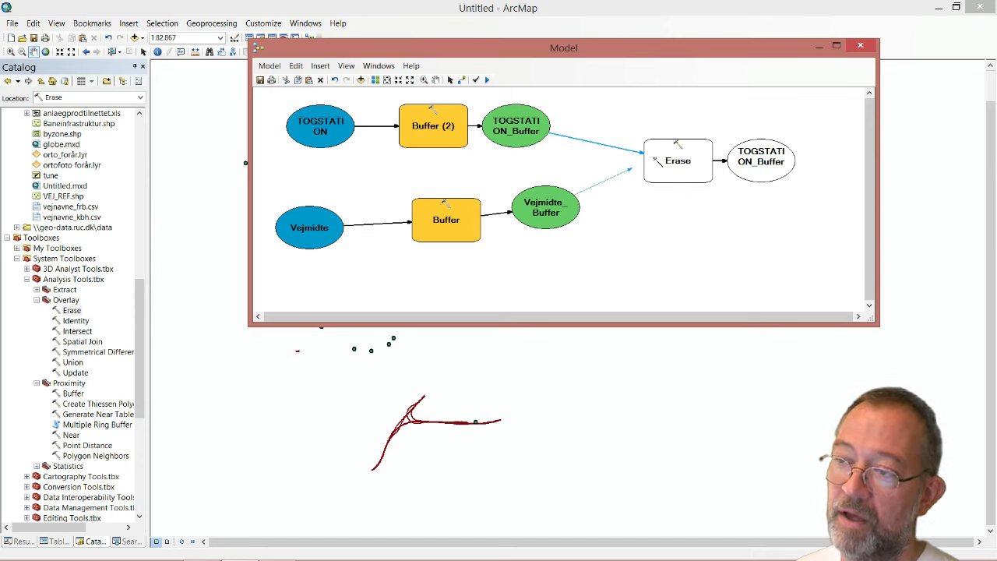
{"action": "right_click", "coordinate": [678, 161]}
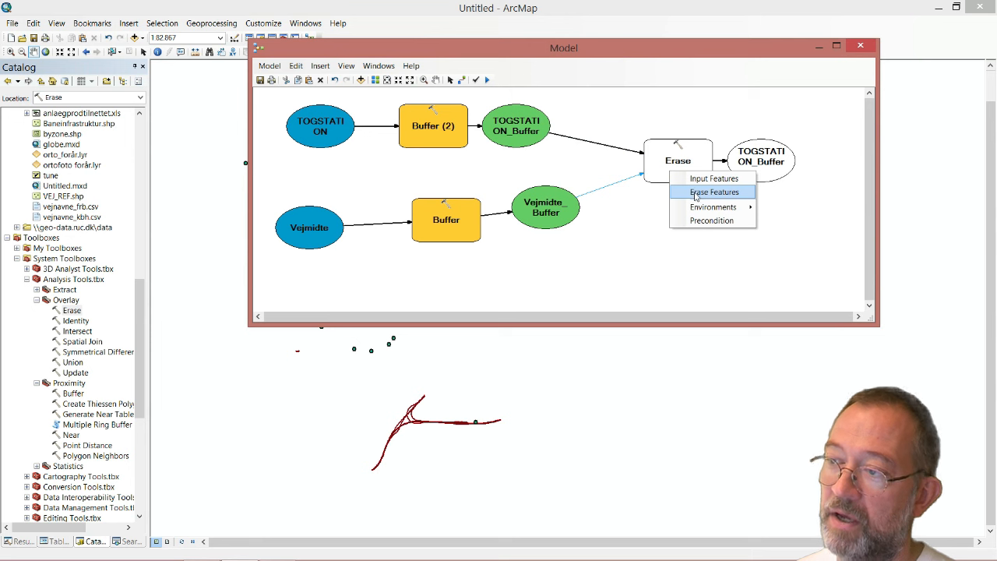
{"action": "left_click", "coordinate": [713, 193]}
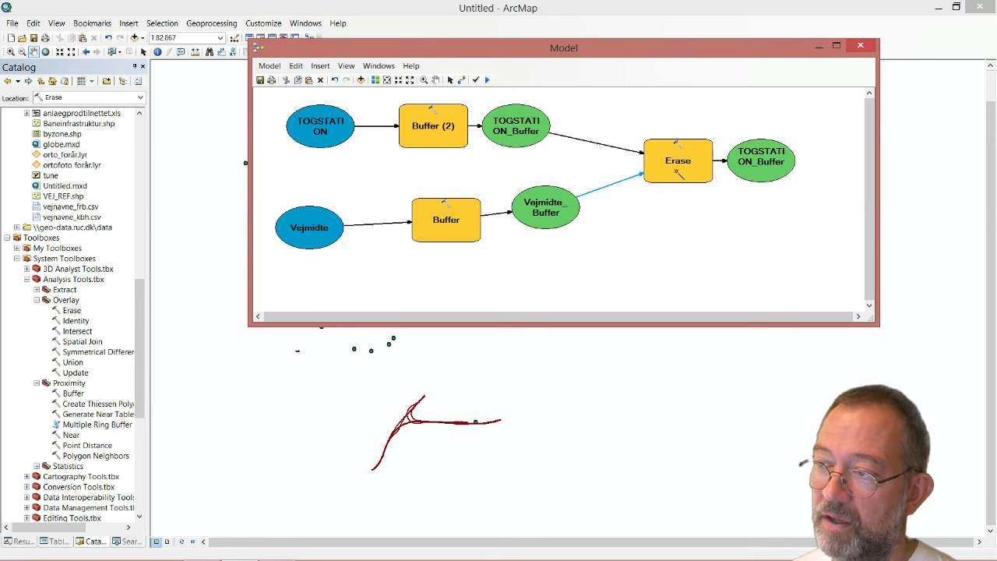
{"action": "double_click", "coordinate": [678, 161]}
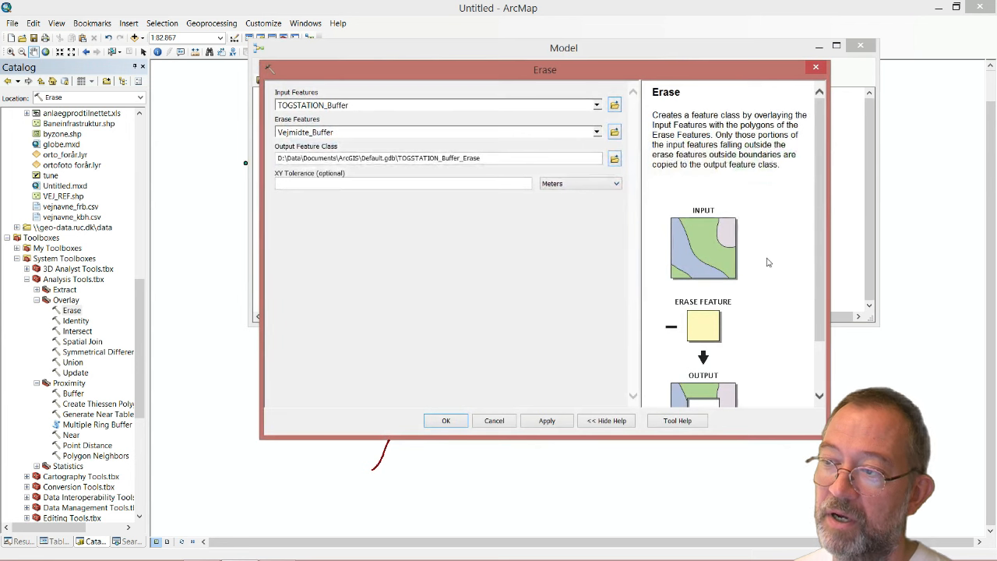
{"action": "scroll", "scroll_direction": "down", "scroll_amount": 3}
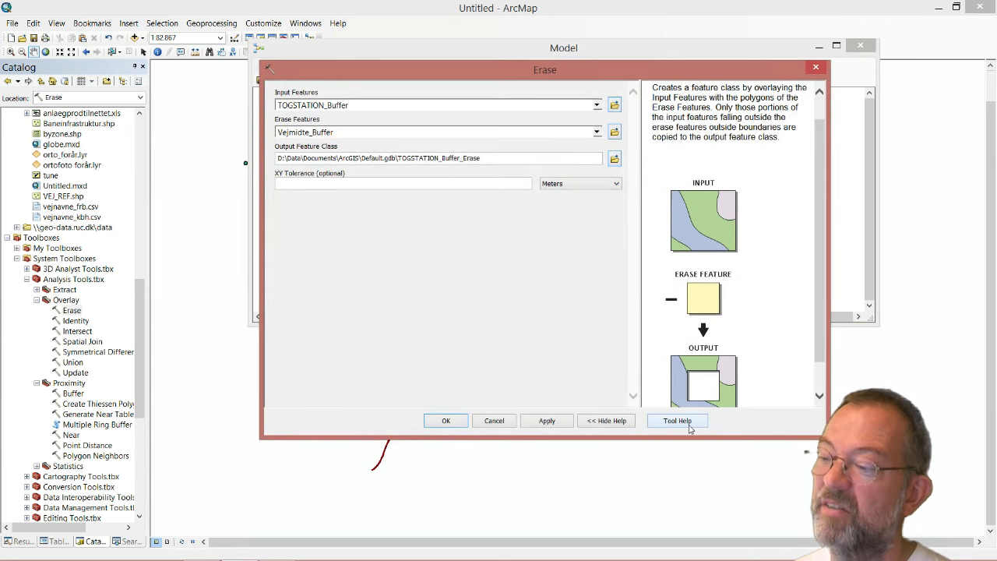
{"action": "left_click", "coordinate": [676, 420]}
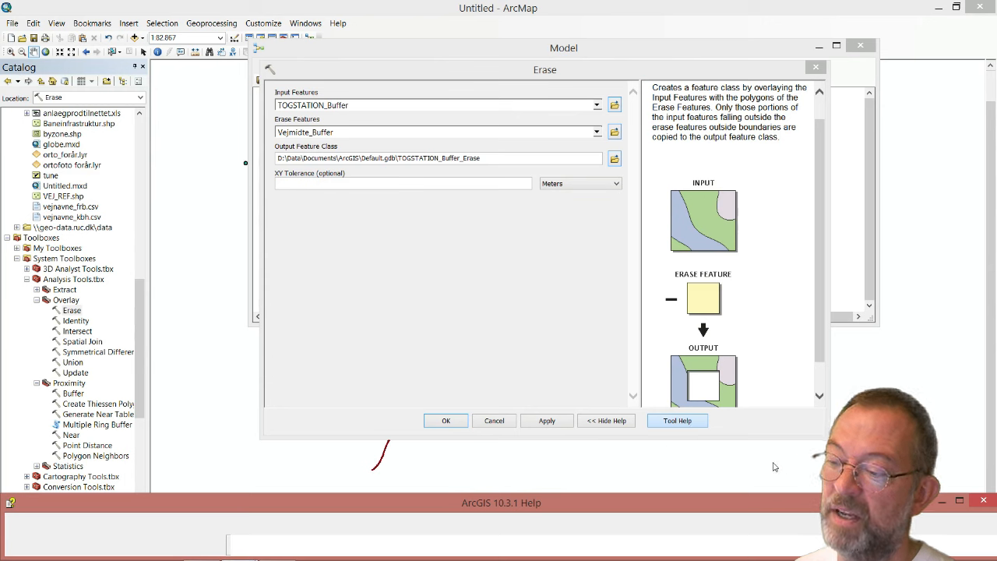
{"action": "left_click", "coordinate": [604, 420]}
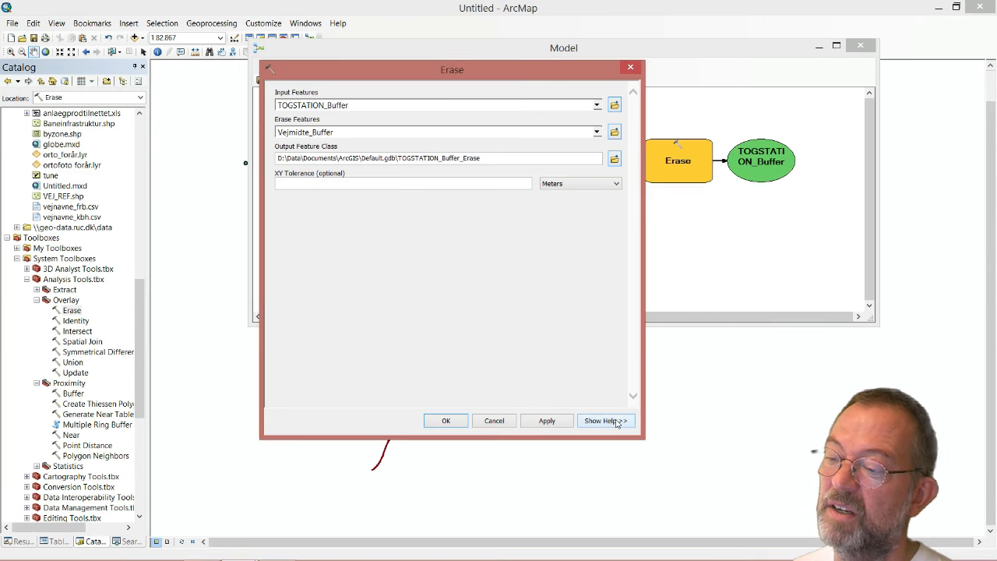
{"action": "left_click", "coordinate": [606, 420]}
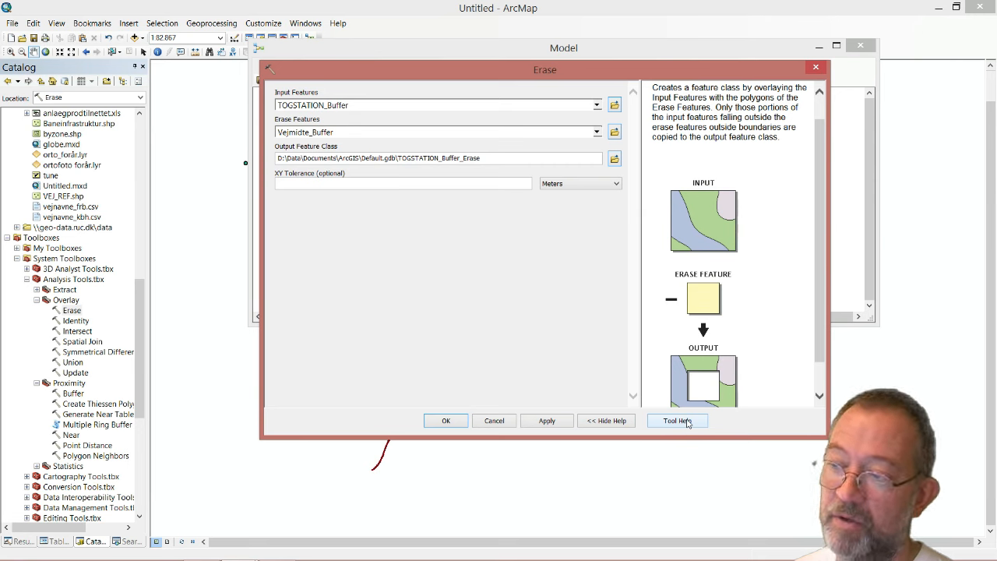
{"action": "mouse_move", "coordinate": [461, 196]}
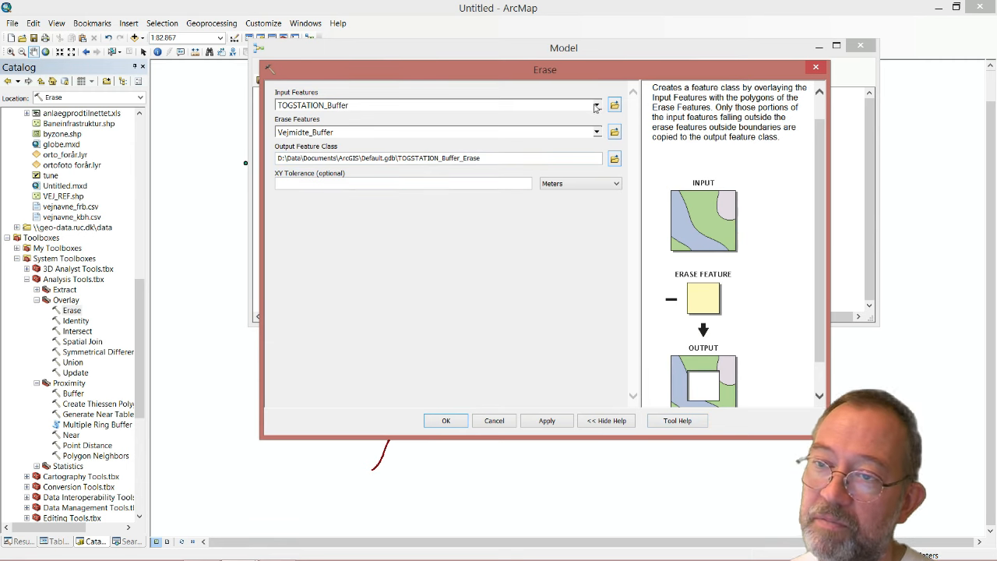
{"action": "left_click", "coordinate": [596, 106]}
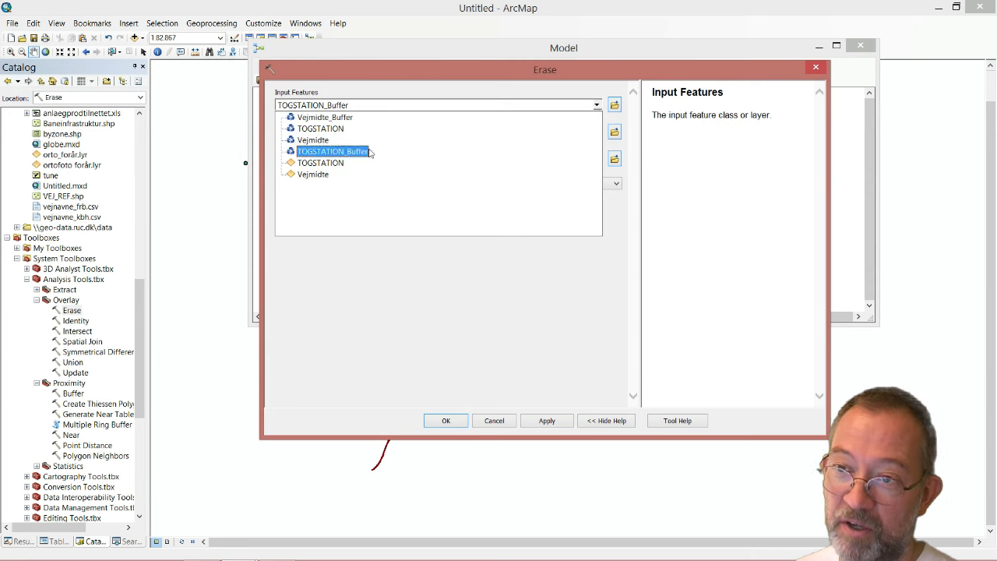
{"action": "left_click", "coordinate": [324, 117]}
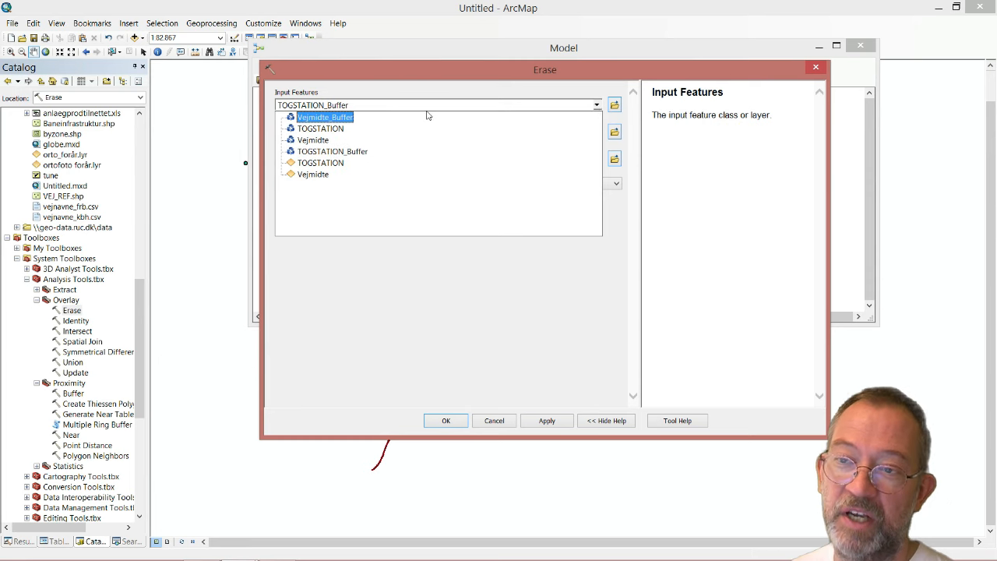
{"action": "left_click", "coordinate": [321, 106]}
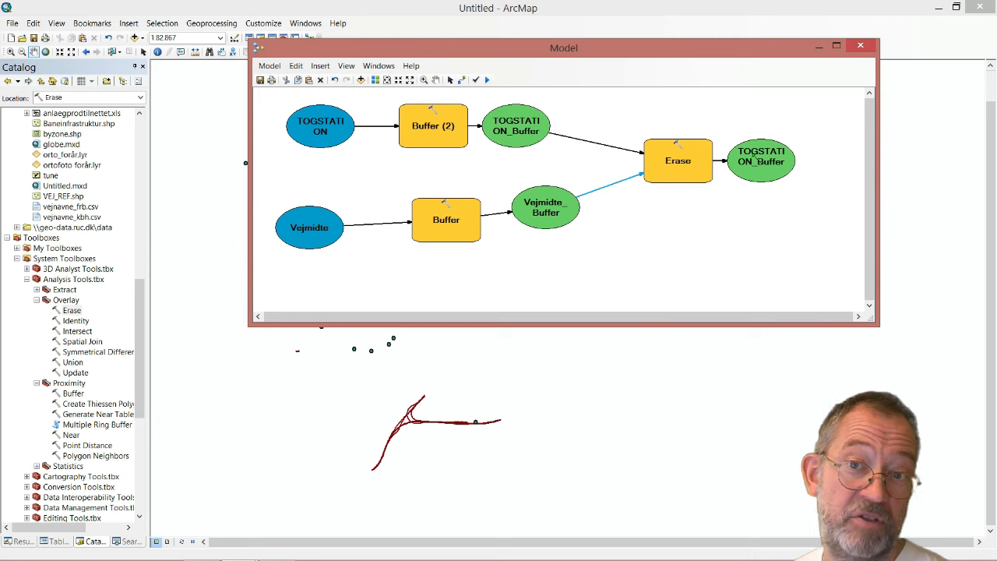
Run the model with auto-close on success enabled, then dismiss the completed run report
{"action": "right_click", "coordinate": [760, 160]}
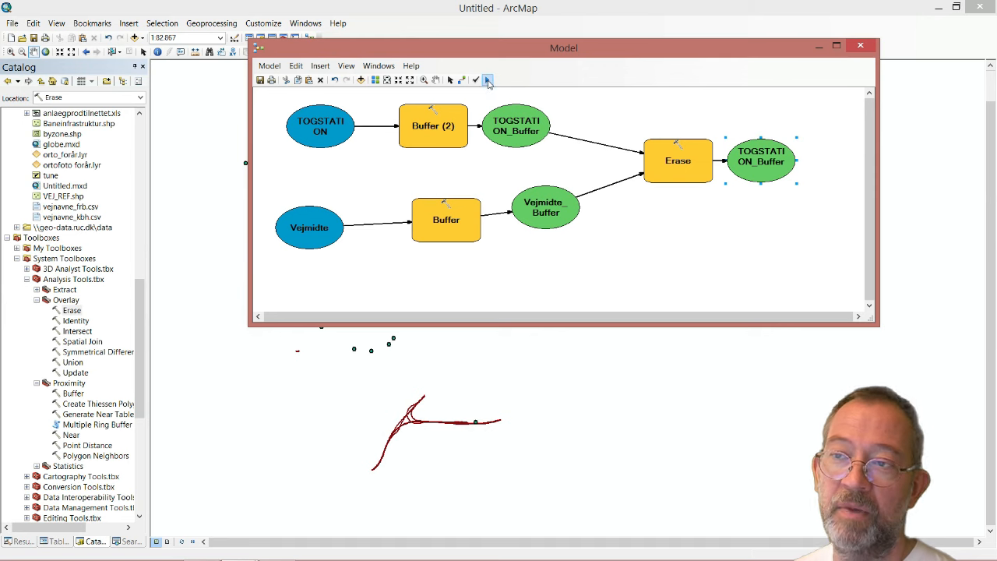
{"action": "mouse_move", "coordinate": [488, 79]}
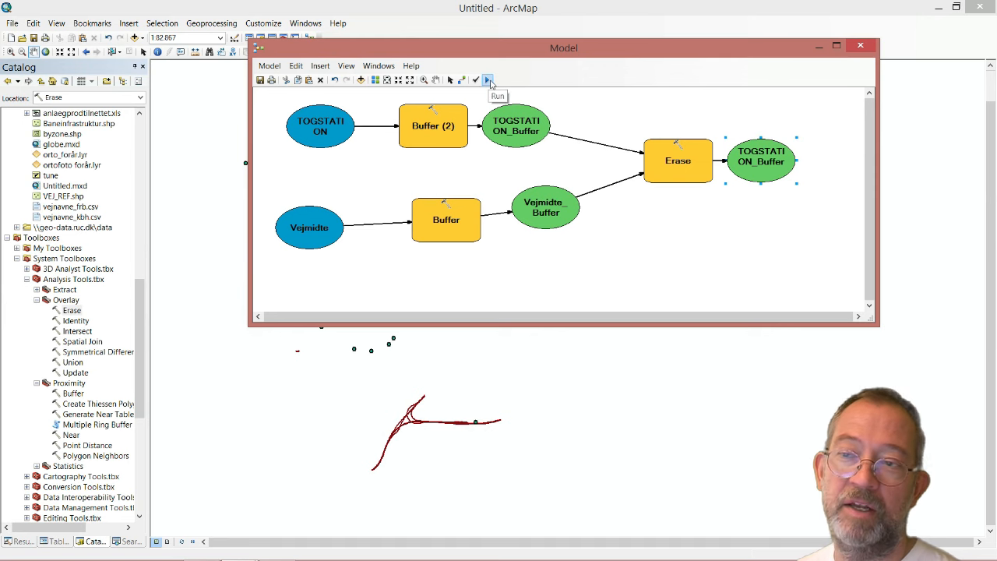
{"action": "left_click", "coordinate": [487, 80]}
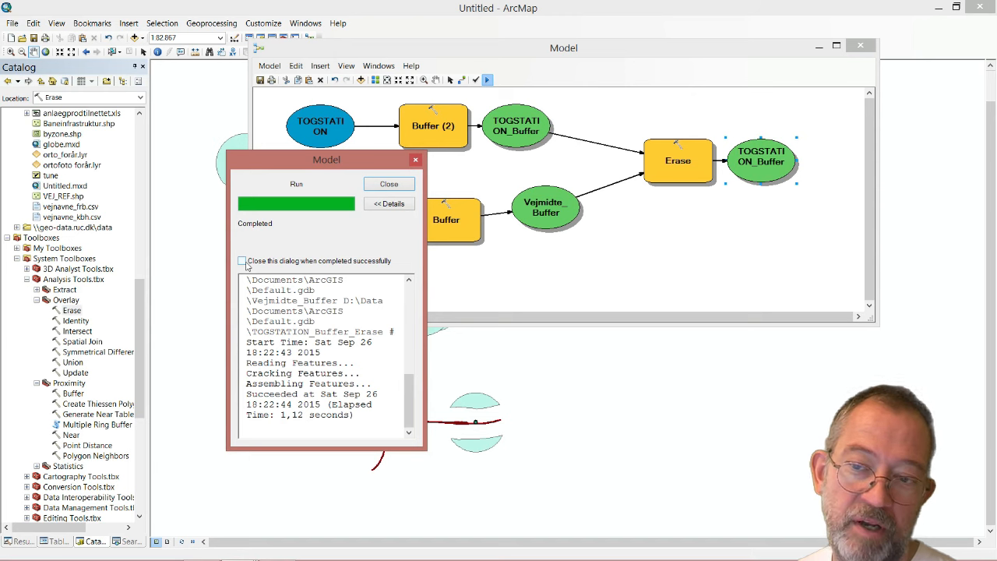
{"action": "left_click", "coordinate": [243, 260]}
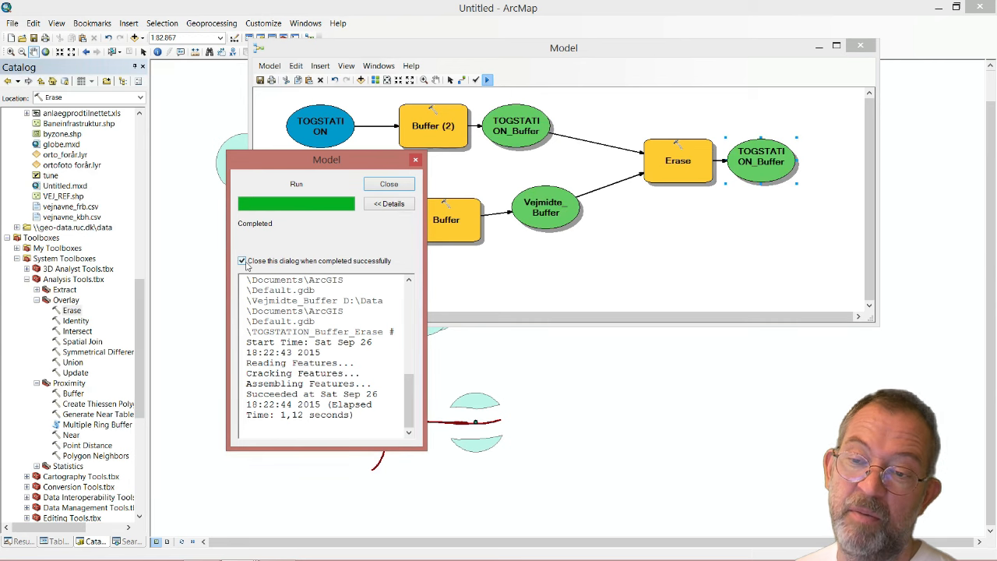
{"action": "left_click", "coordinate": [388, 184]}
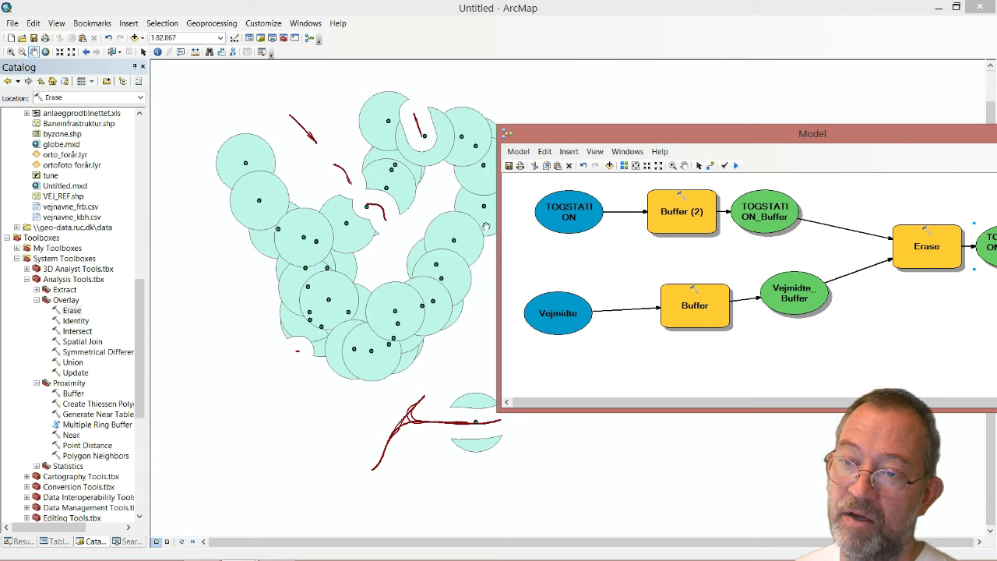
{"action": "mouse_move", "coordinate": [355, 206]}
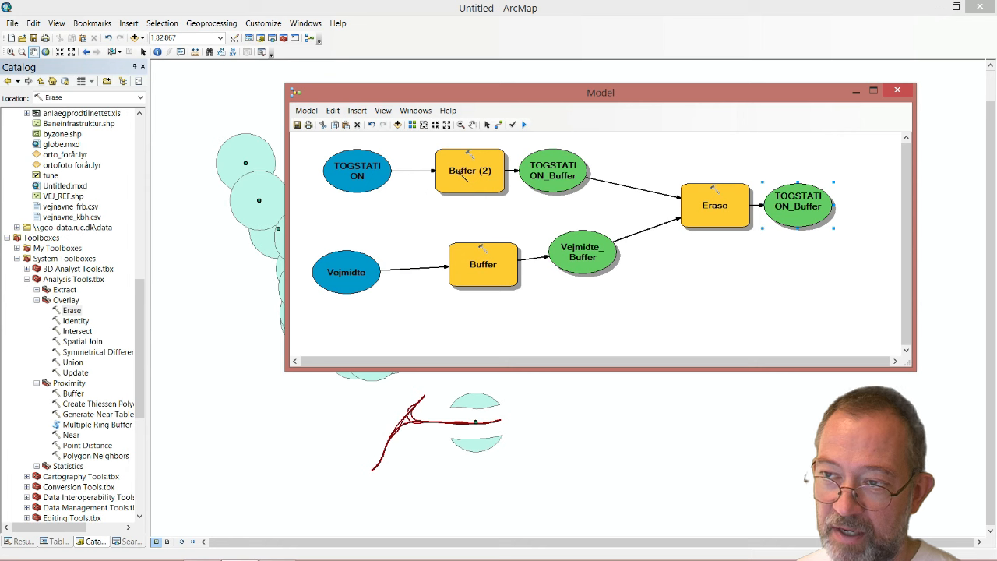
{"action": "right_click", "coordinate": [471, 170]}
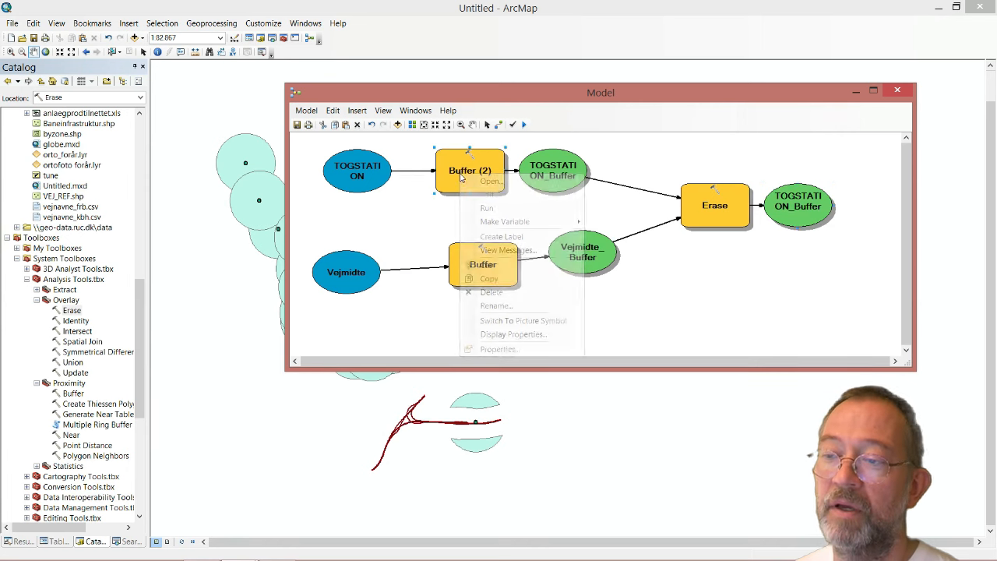
{"action": "mouse_move", "coordinate": [505, 221]}
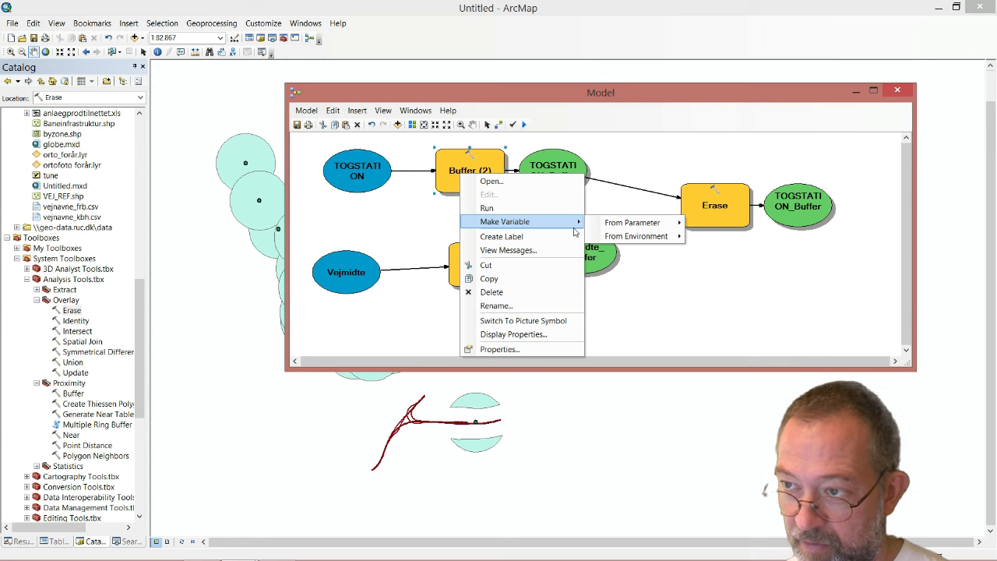
{"action": "mouse_move", "coordinate": [632, 223]}
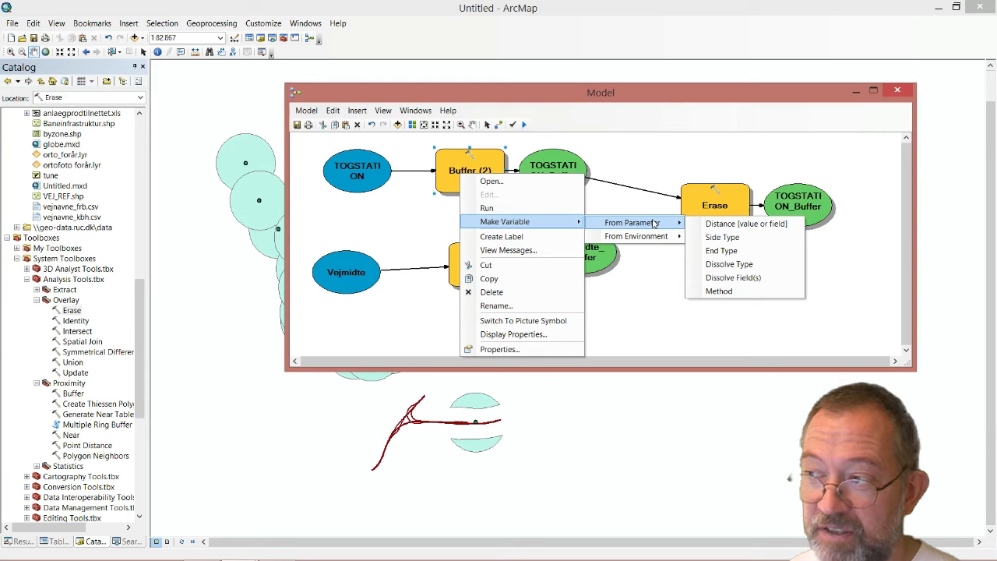
{"action": "mouse_move", "coordinate": [745, 224]}
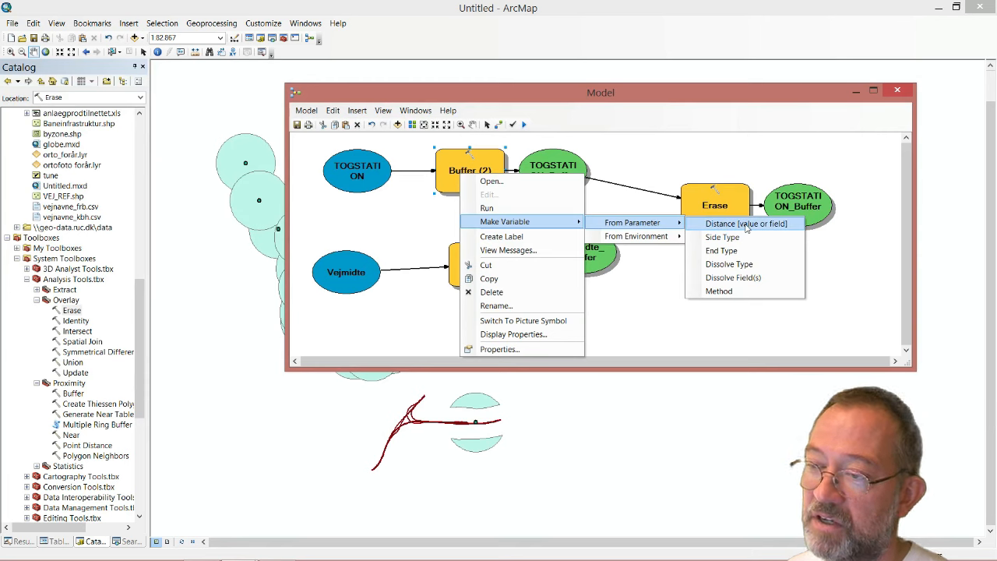
{"action": "left_click", "coordinate": [744, 224]}
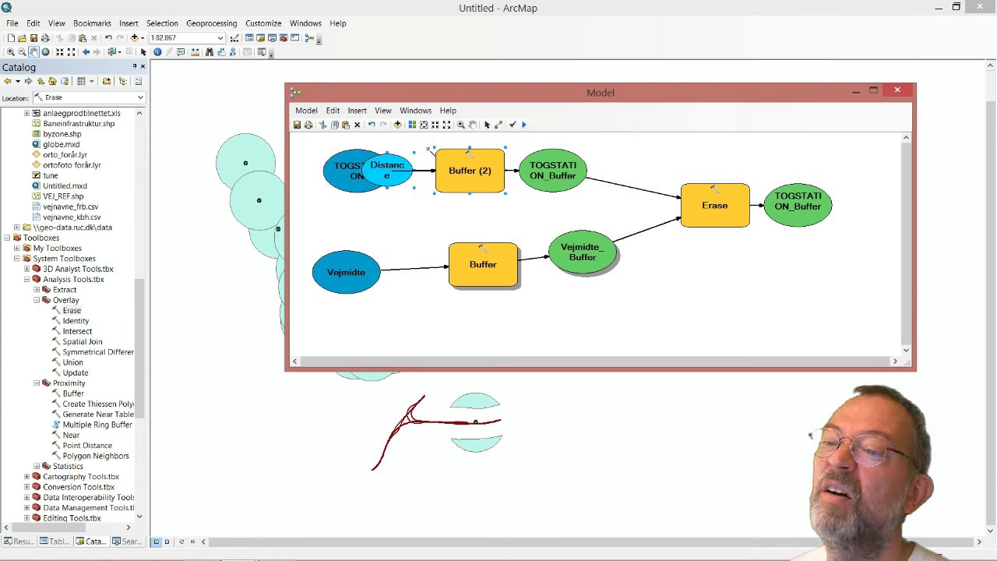
{"action": "mouse_move", "coordinate": [373, 228]}
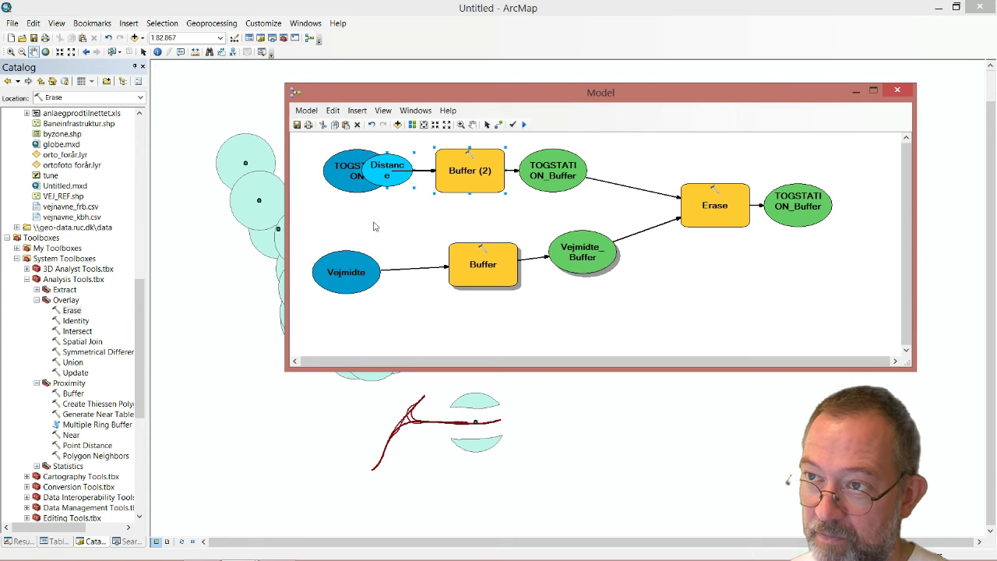
{"action": "left_click_drag", "start_coordinate": [386, 170], "coordinate": [383, 226]}
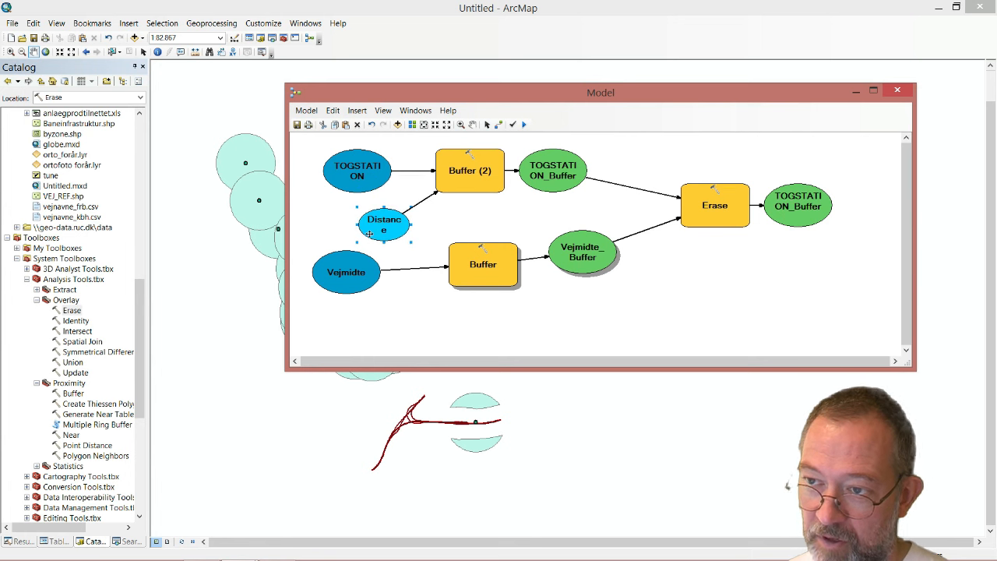
{"action": "double_click", "coordinate": [383, 225]}
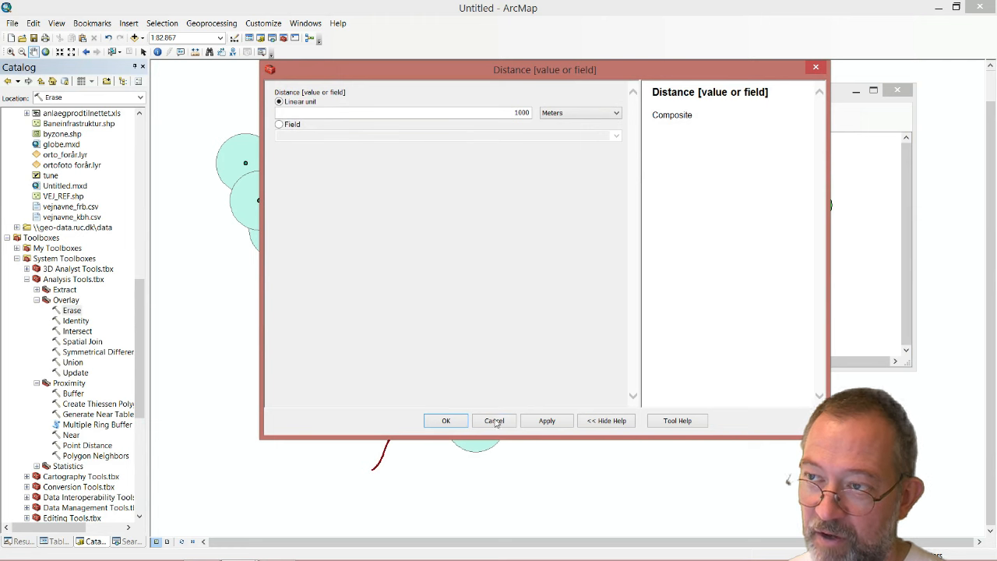
{"action": "right_click", "coordinate": [383, 218]}
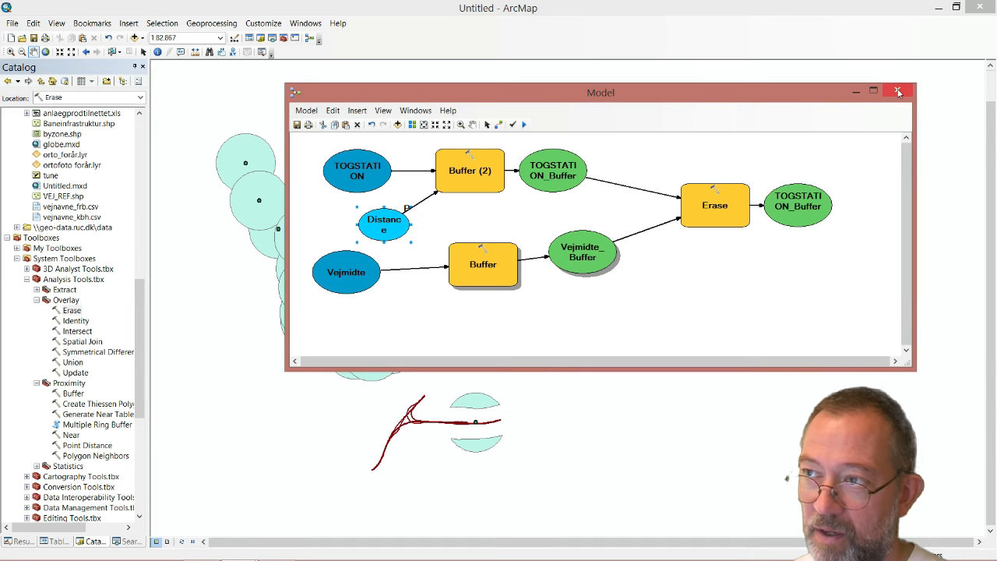
Close ModelBuilder and rename the toolbox model to 'finde mice place'
{"action": "left_click", "coordinate": [897, 92]}
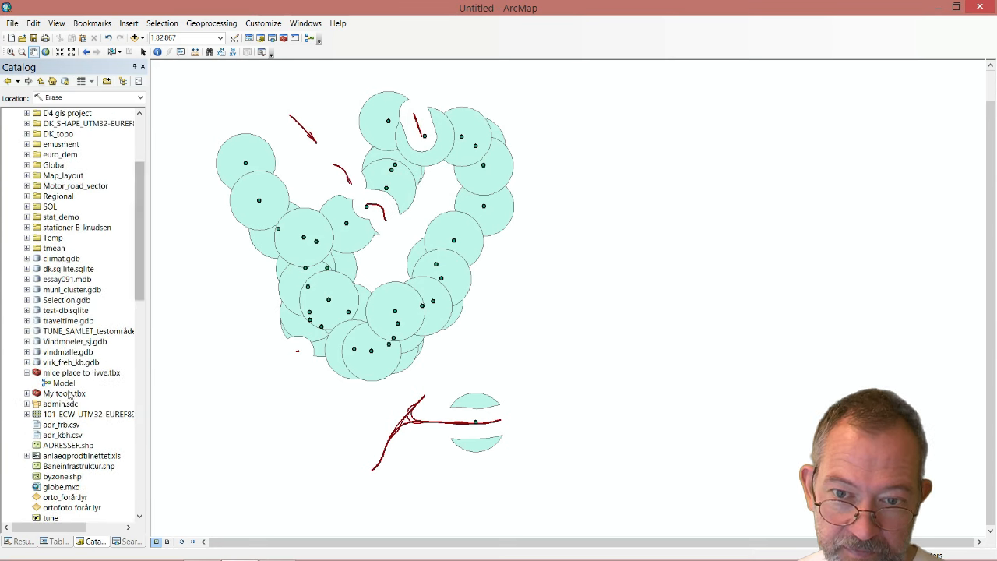
{"action": "double_click", "coordinate": [64, 383]}
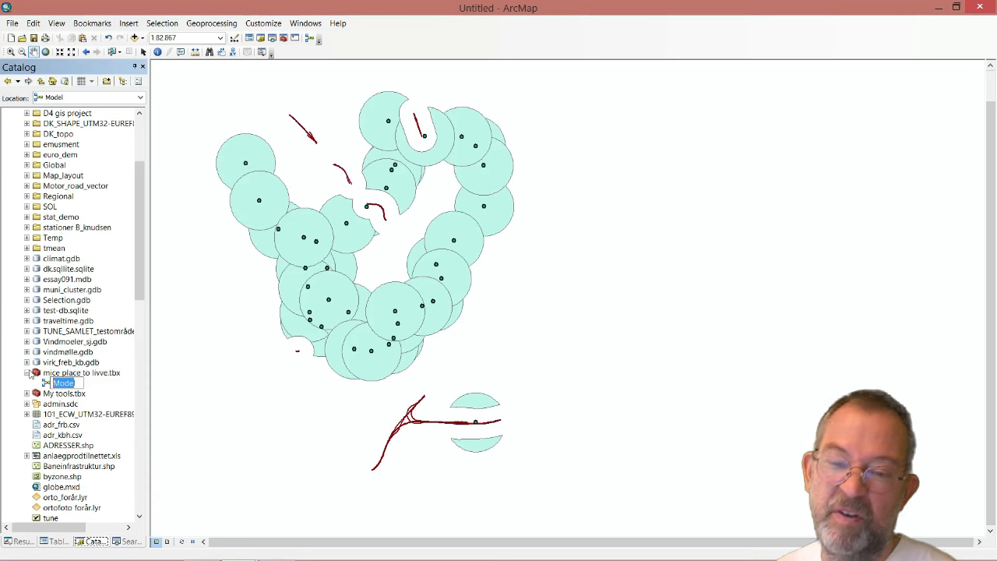
{"action": "type", "text": "finde l"}
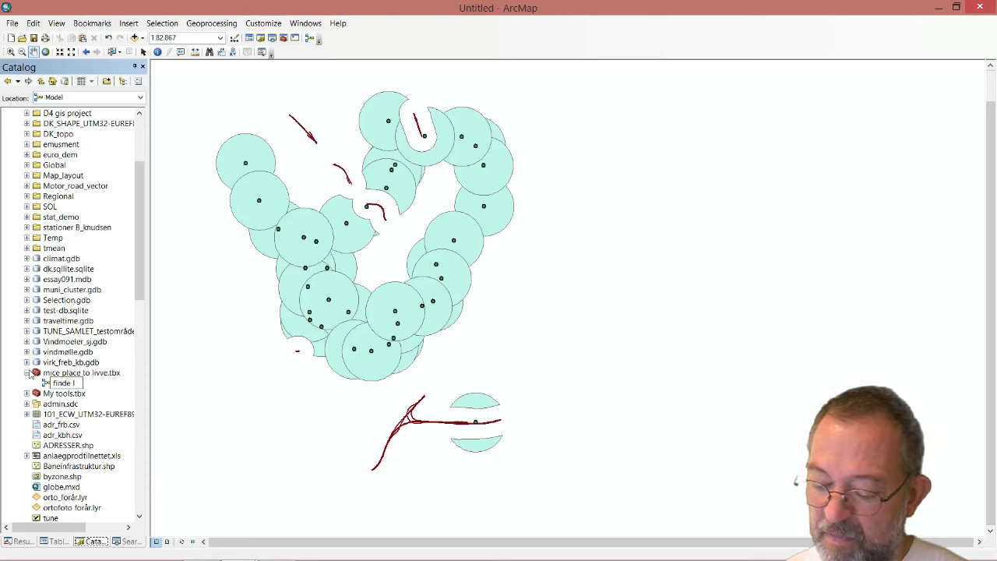
{"action": "type", "text": "mice place"}
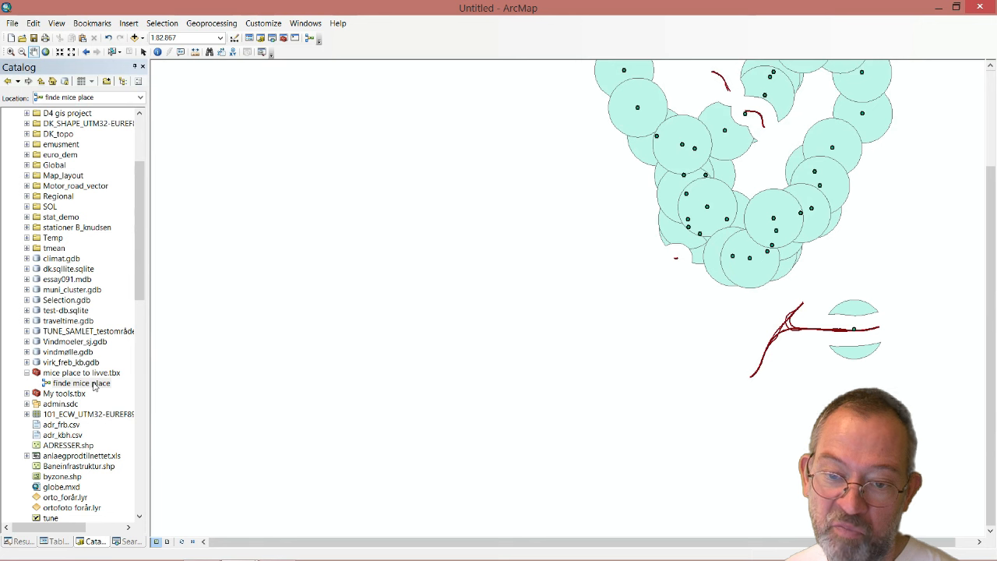
{"action": "right_click", "coordinate": [78, 383]}
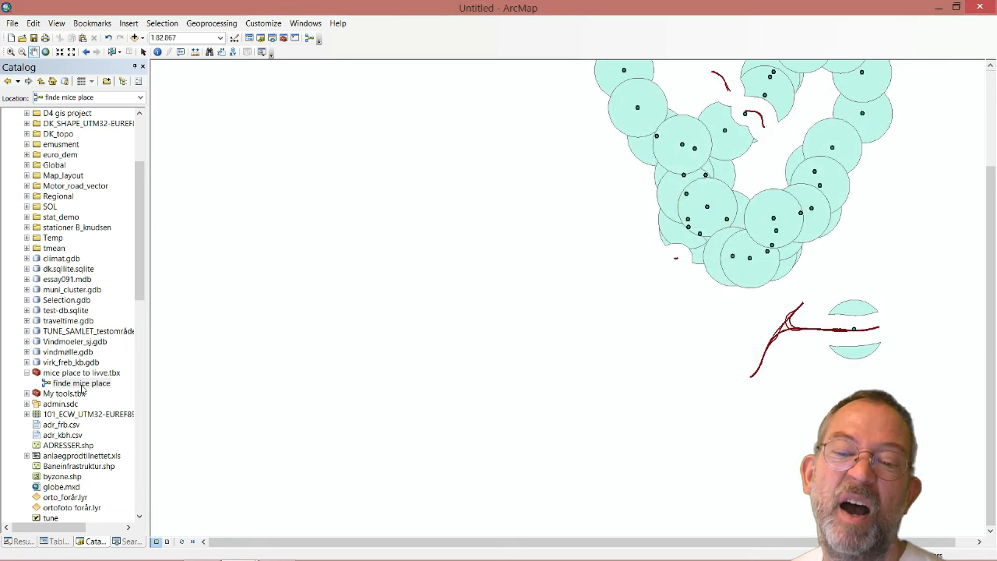
Run the finde mice place tool with a Distance of 2000 Meters and dismiss the completion dialog
{"action": "double_click", "coordinate": [78, 383]}
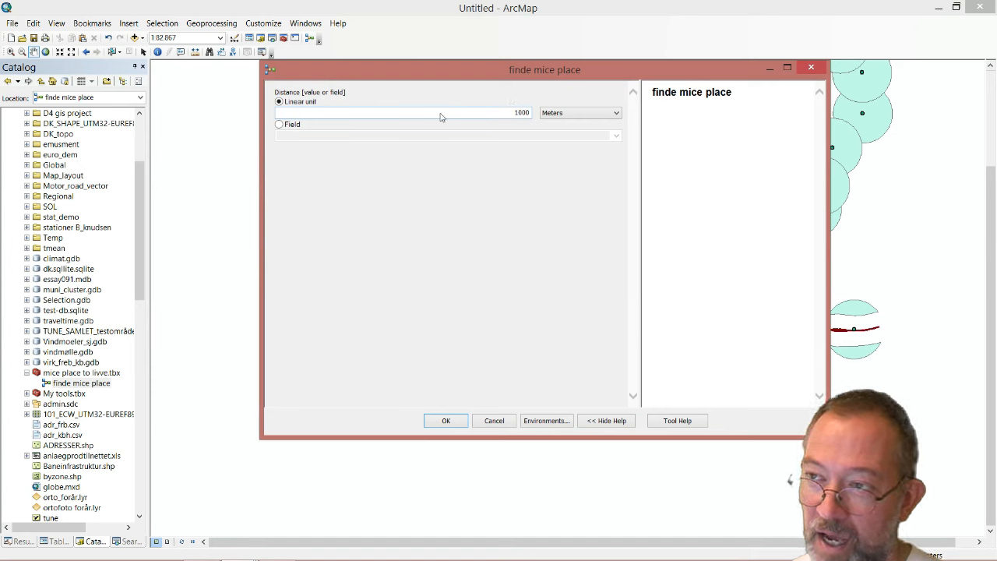
{"action": "left_click", "coordinate": [402, 112]}
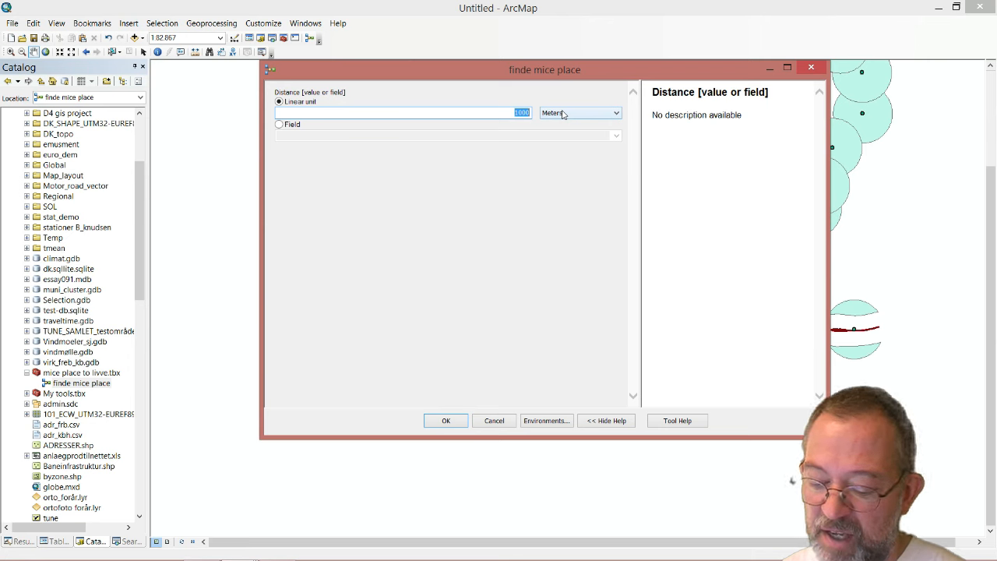
{"action": "type", "text": "200"}
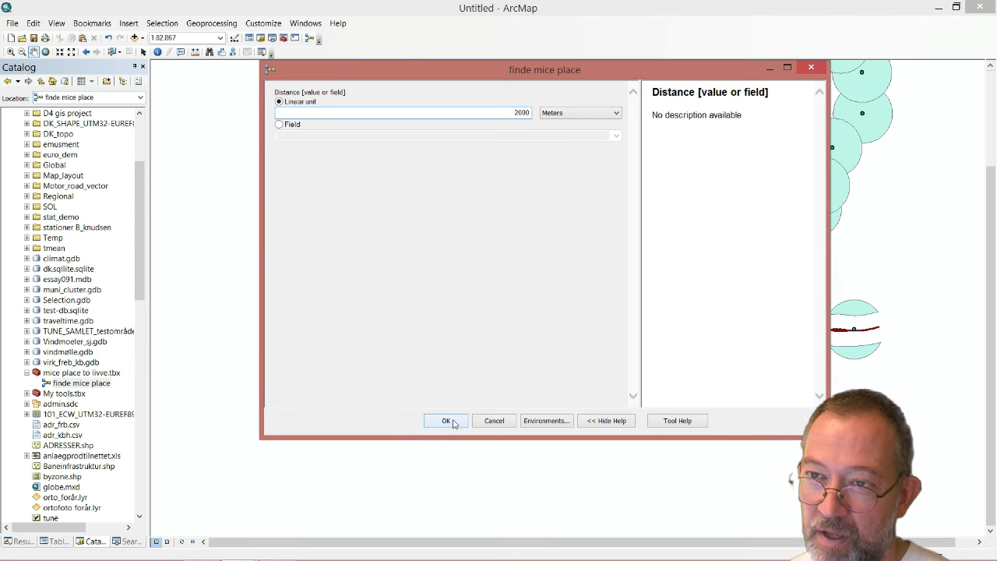
{"action": "left_click", "coordinate": [445, 421]}
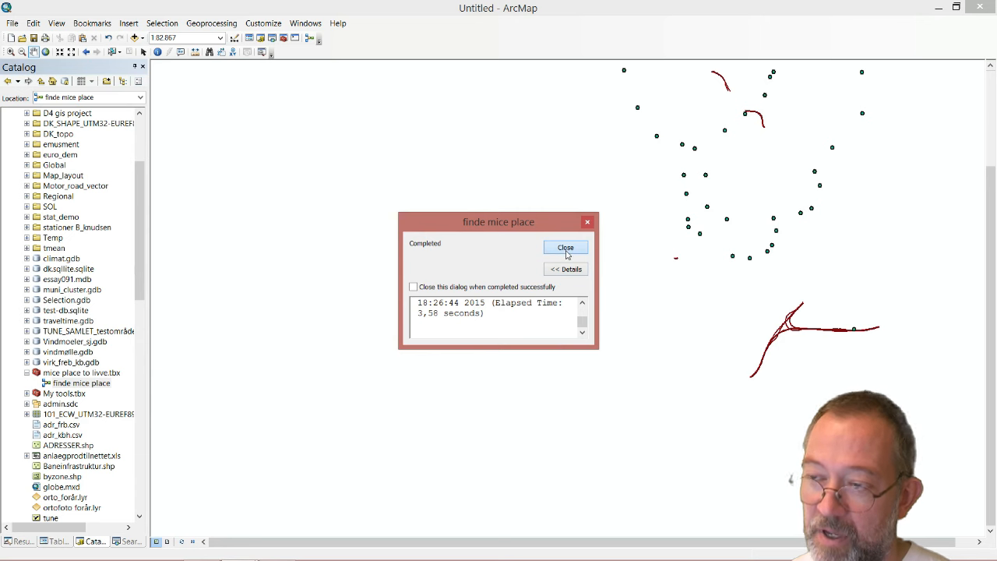
{"action": "left_click", "coordinate": [565, 248]}
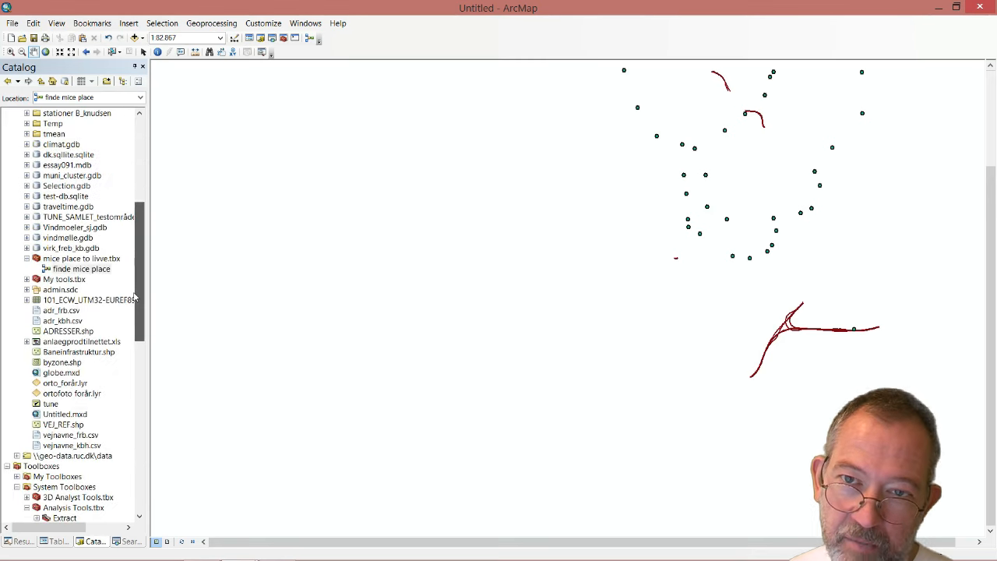
Edit the model to expose the TOGSTATION_Buffer output as a Model Parameter, then close ModelBuilder
{"action": "right_click", "coordinate": [81, 268]}
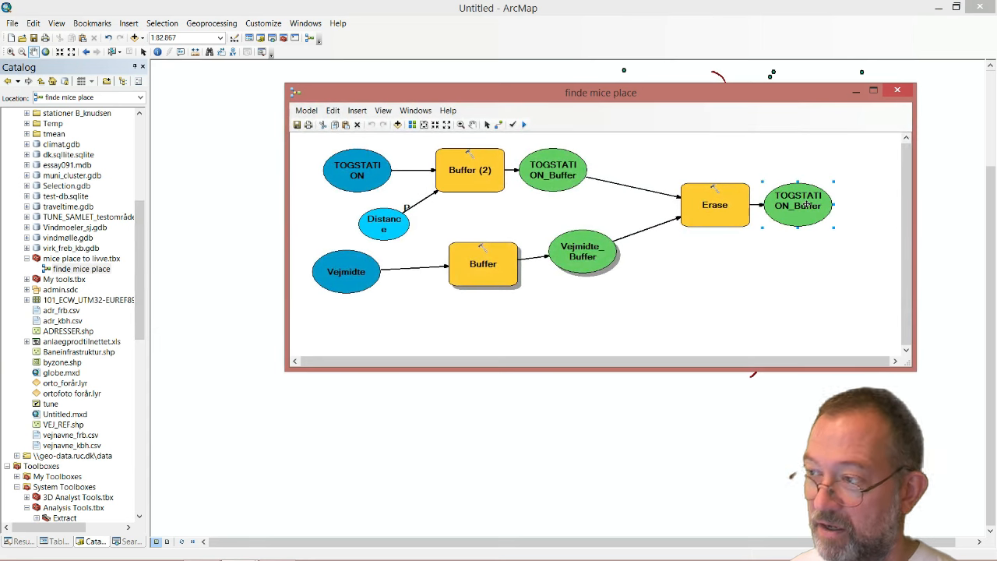
{"action": "right_click", "coordinate": [797, 205]}
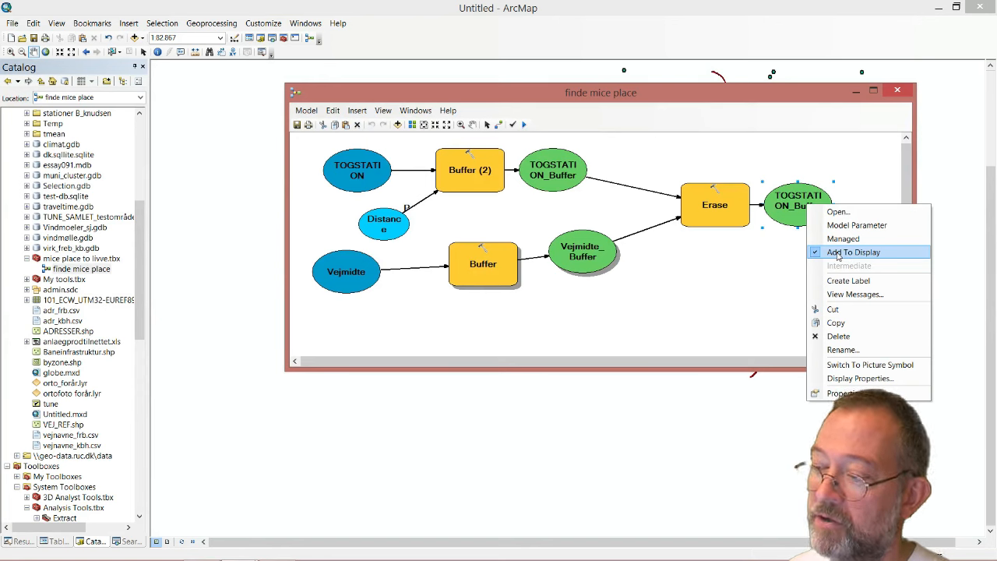
{"action": "mouse_move", "coordinate": [842, 238]}
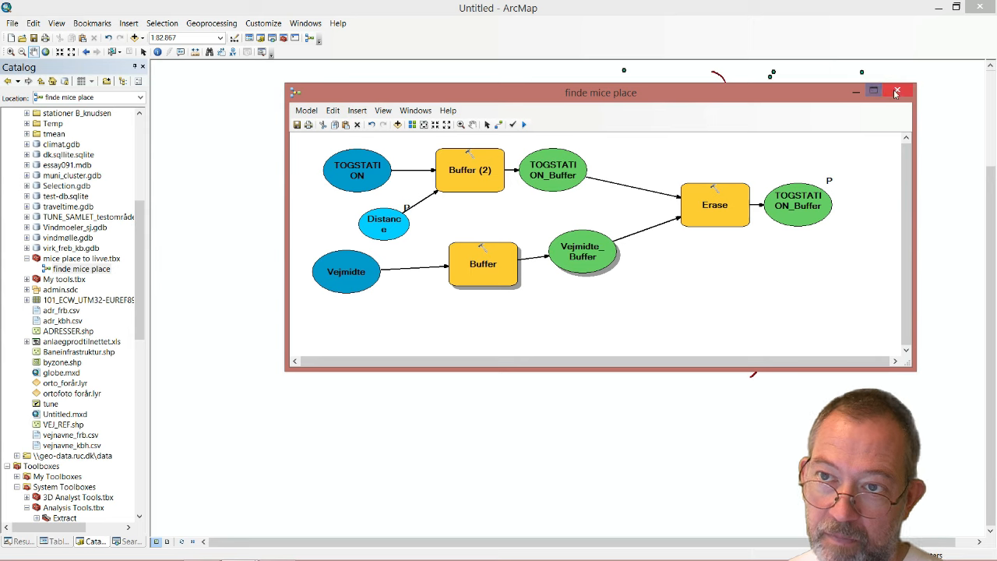
{"action": "left_click", "coordinate": [895, 92]}
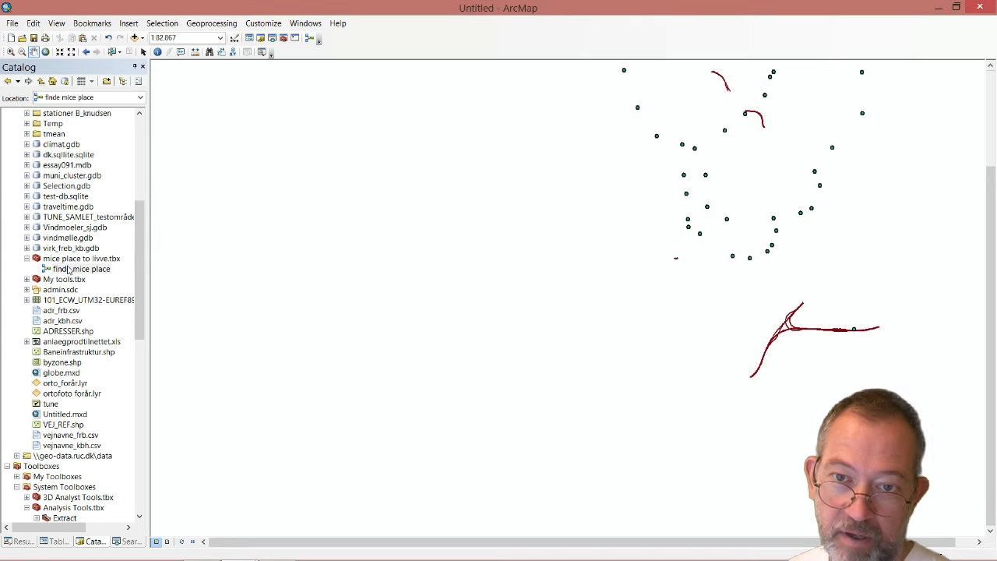
Run finde mice place at 2000 Meters so the erased buffer polygons draw, then dismiss the report
{"action": "double_click", "coordinate": [81, 268]}
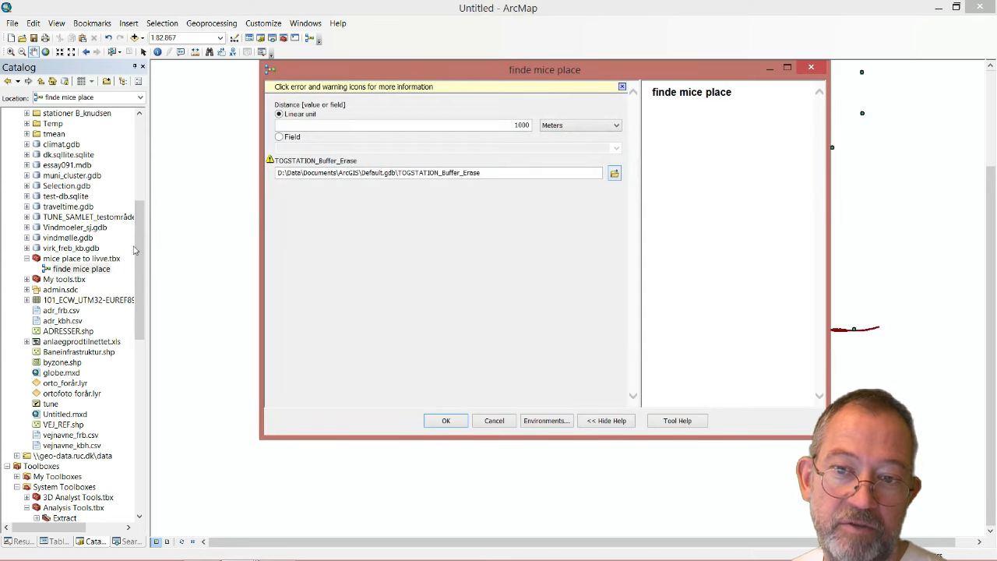
{"action": "left_click", "coordinate": [402, 125]}
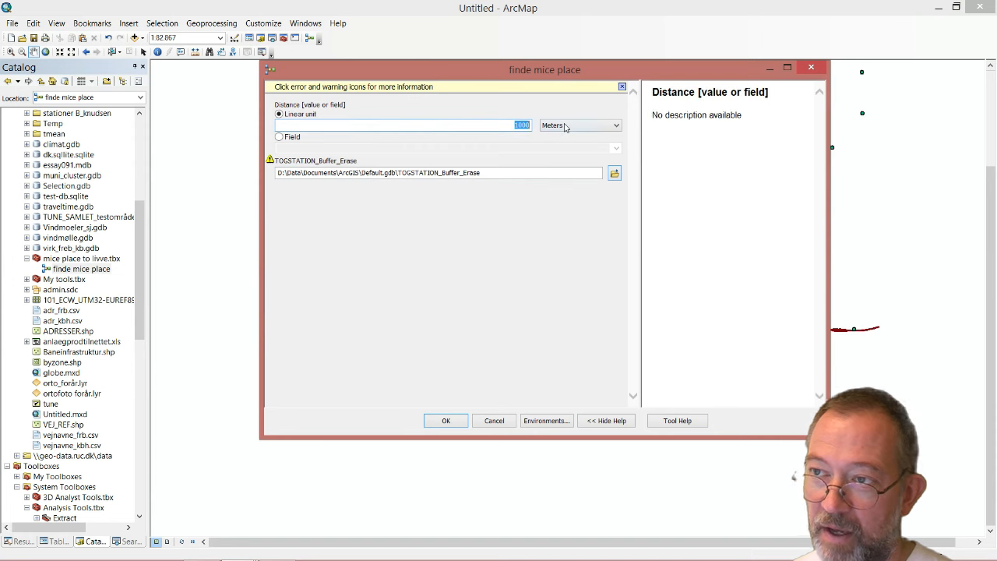
{"action": "type", "text": "200"}
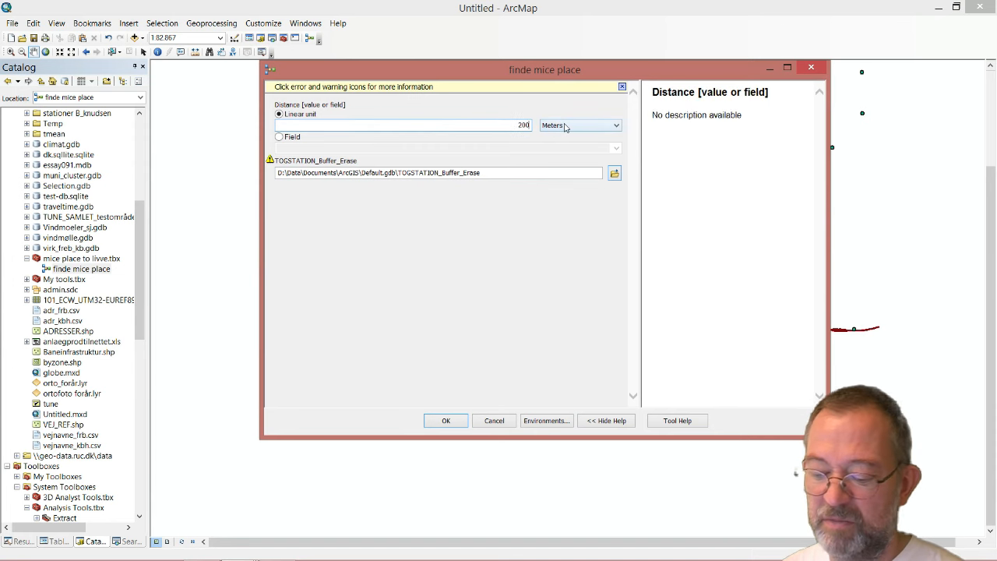
{"action": "type", "text": "2000"}
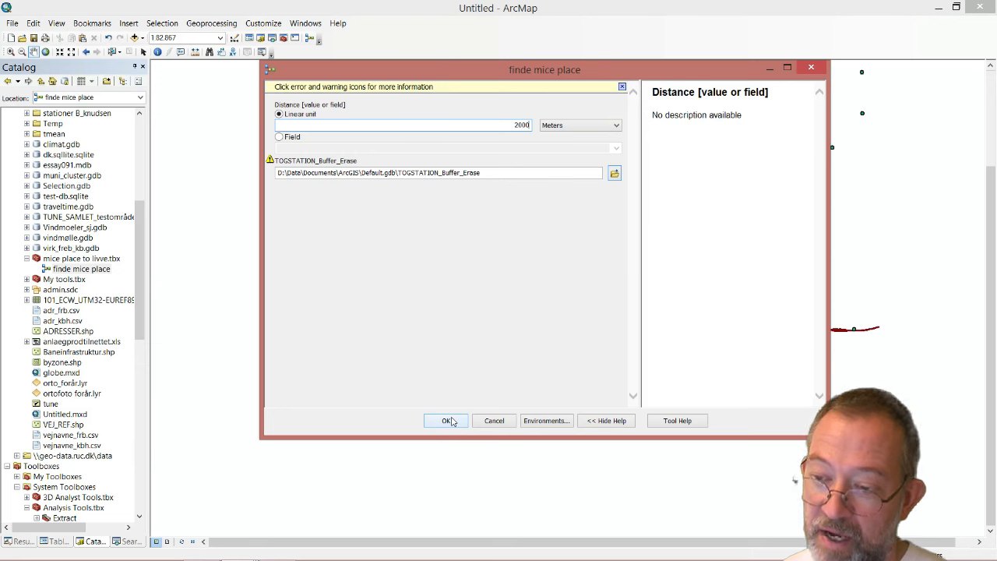
{"action": "left_click", "coordinate": [445, 420]}
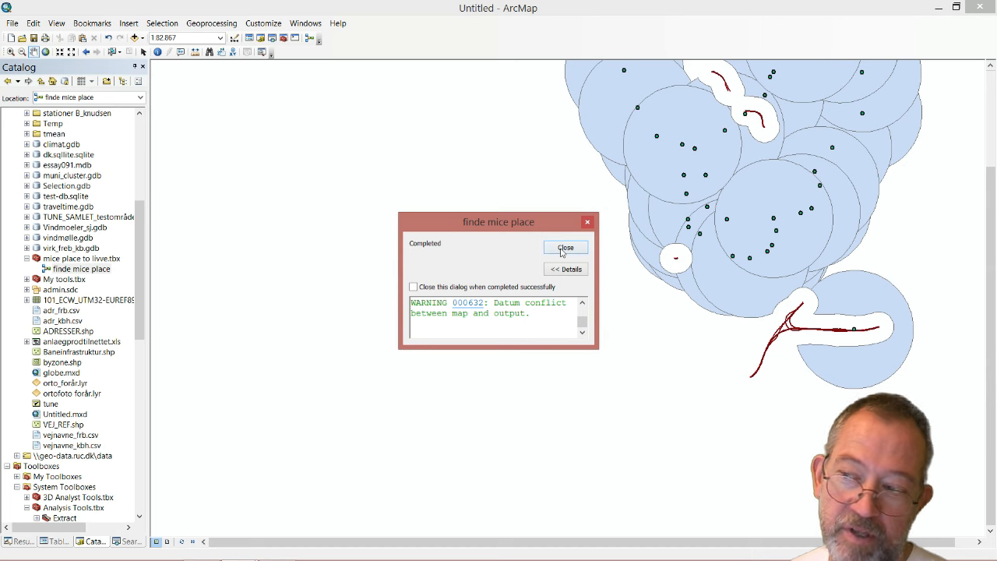
{"action": "left_click", "coordinate": [565, 246]}
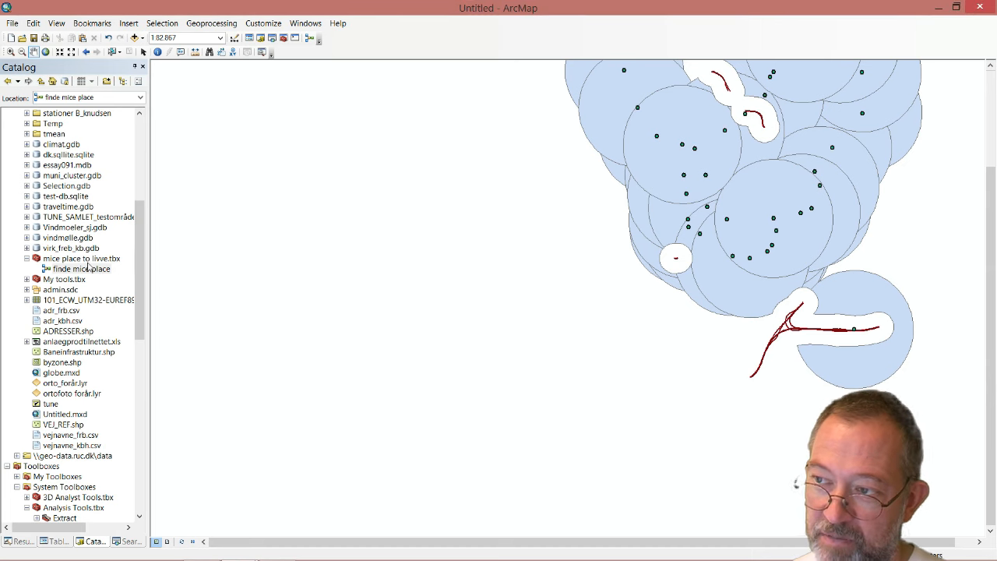
{"action": "right_click", "coordinate": [81, 268]}
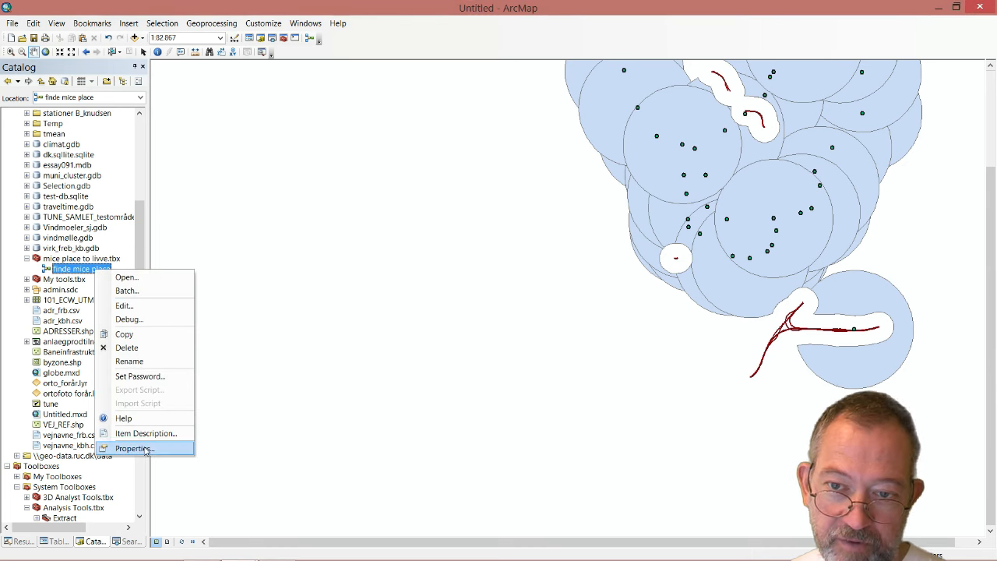
{"action": "mouse_move", "coordinate": [128, 319]}
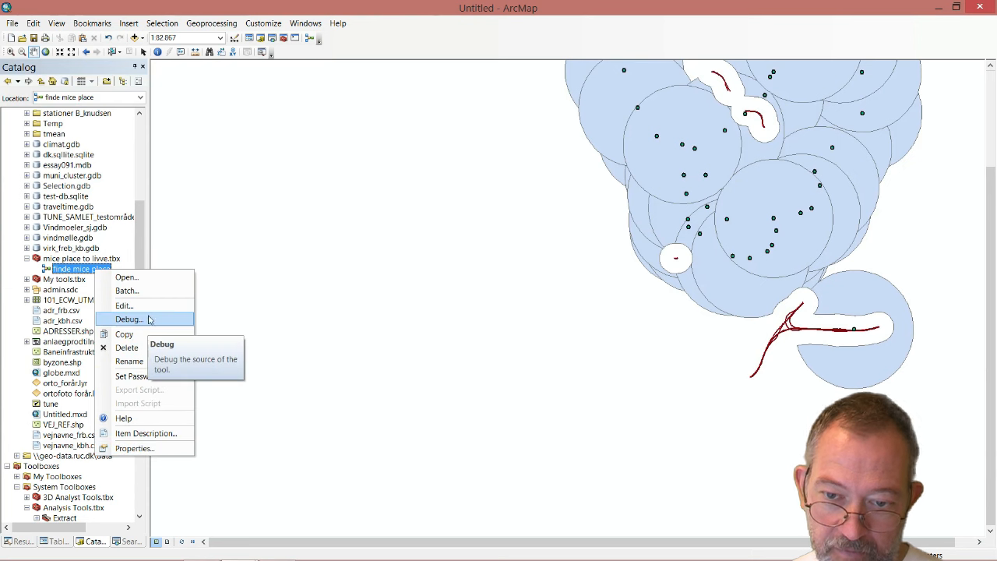